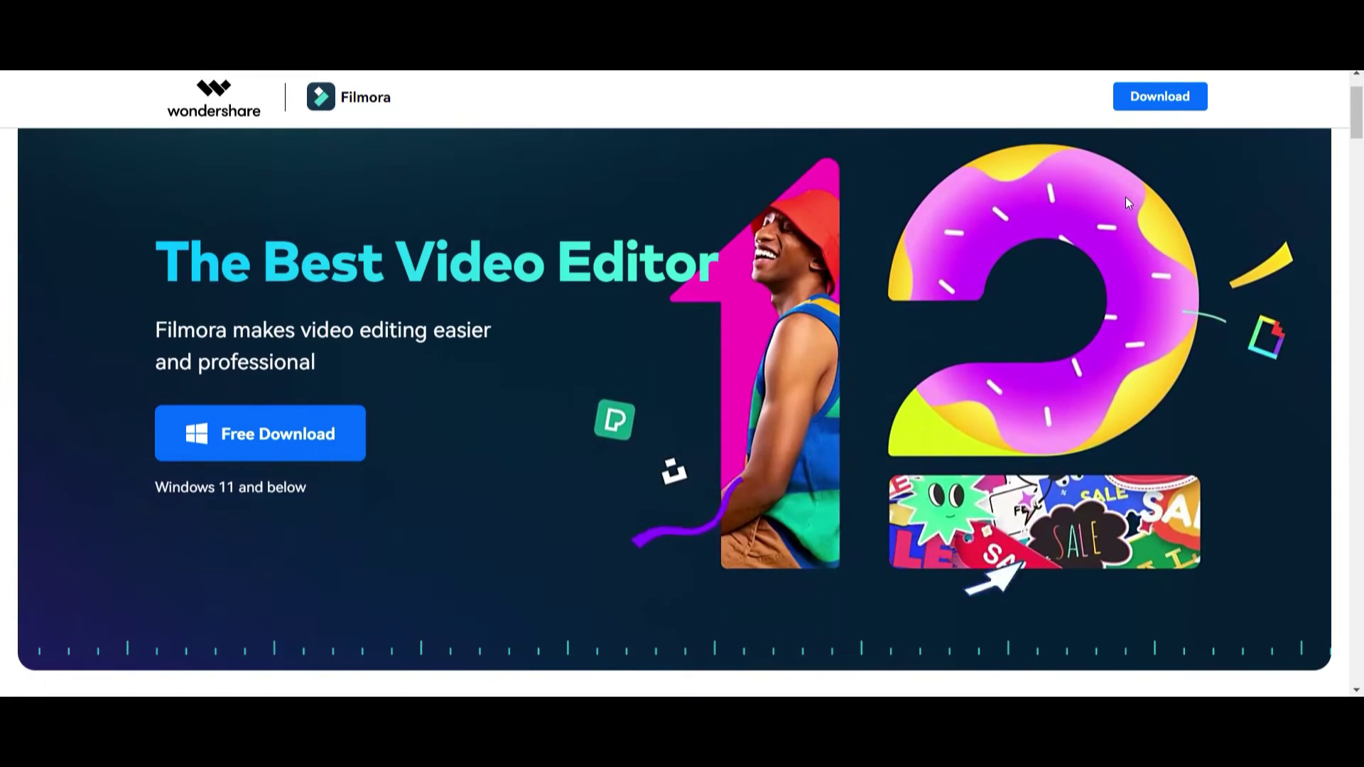
{"action": "scroll", "scroll_direction": "down", "scroll_amount": 3}
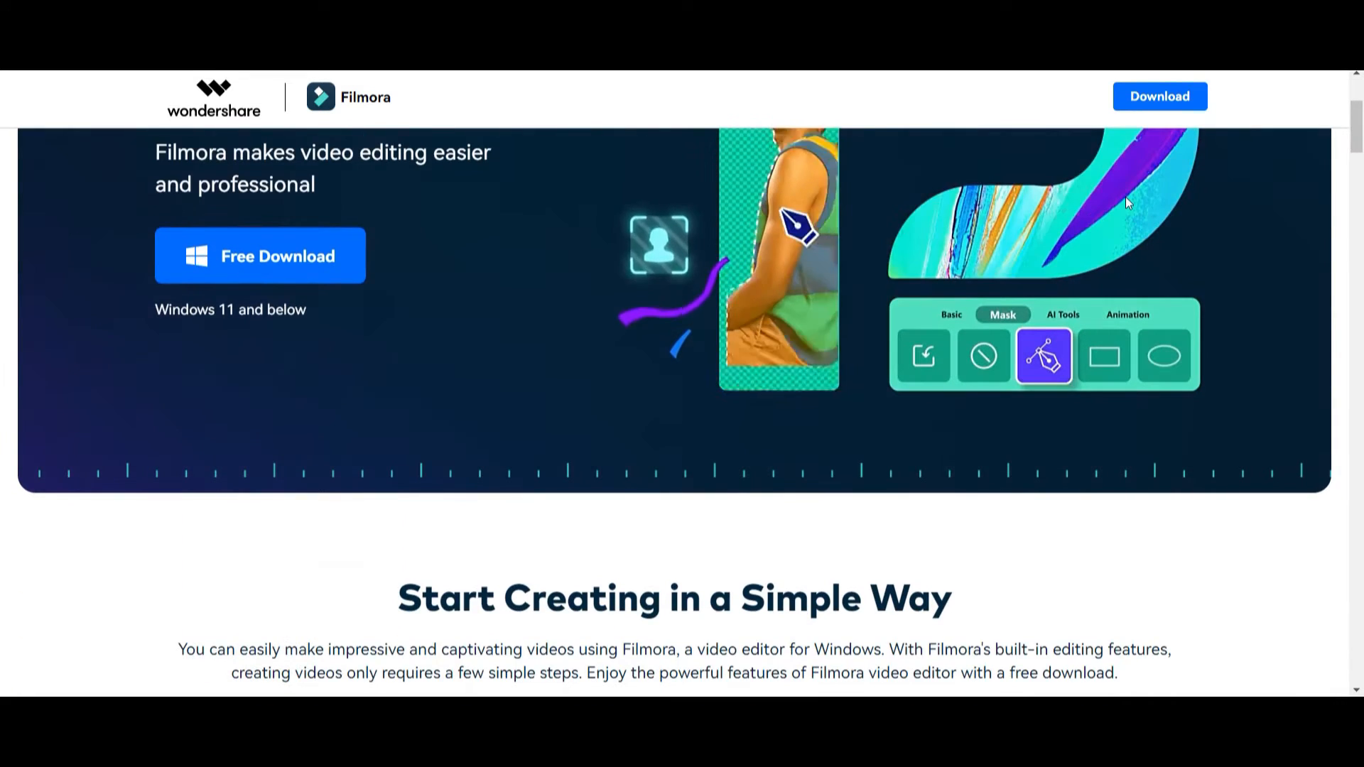
{"action": "scroll", "scroll_direction": "down", "scroll_amount": 3}
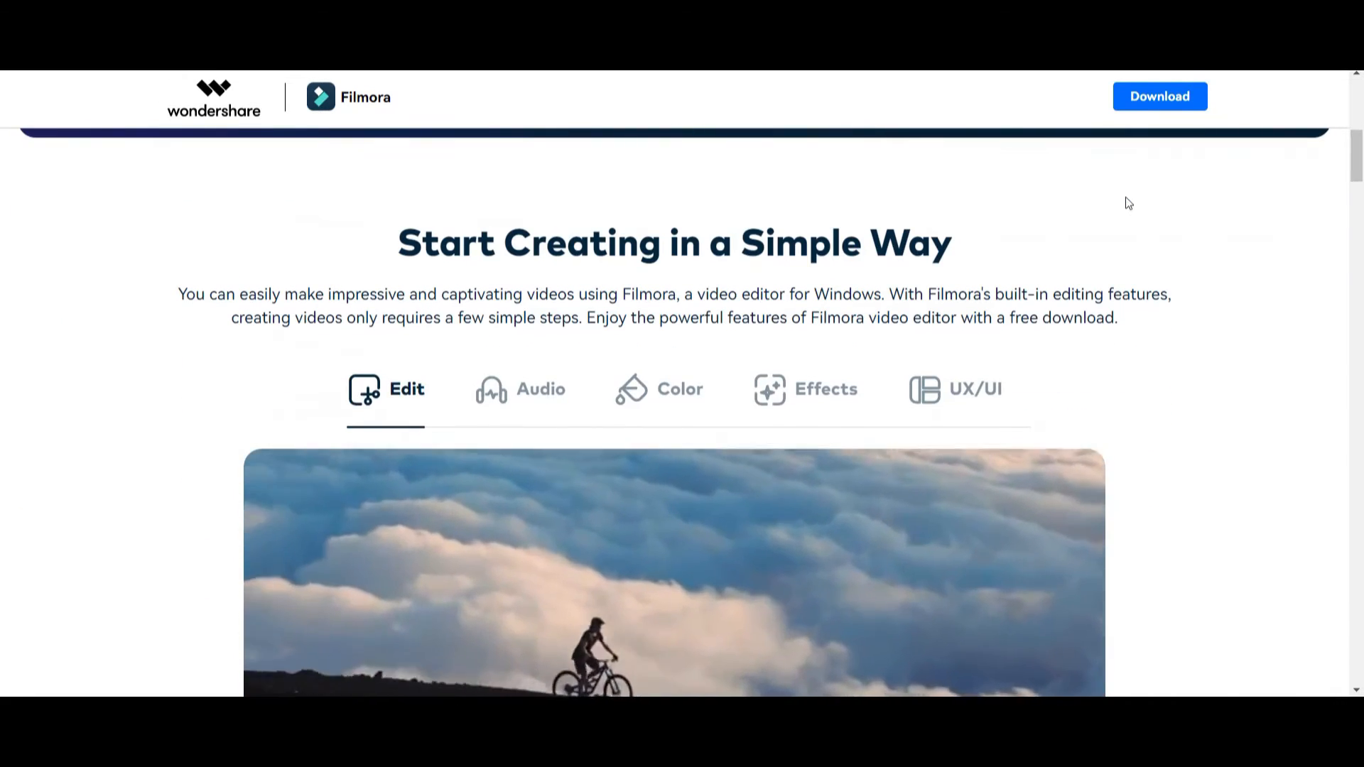
{"action": "scroll", "scroll_direction": "down", "scroll_amount": 3}
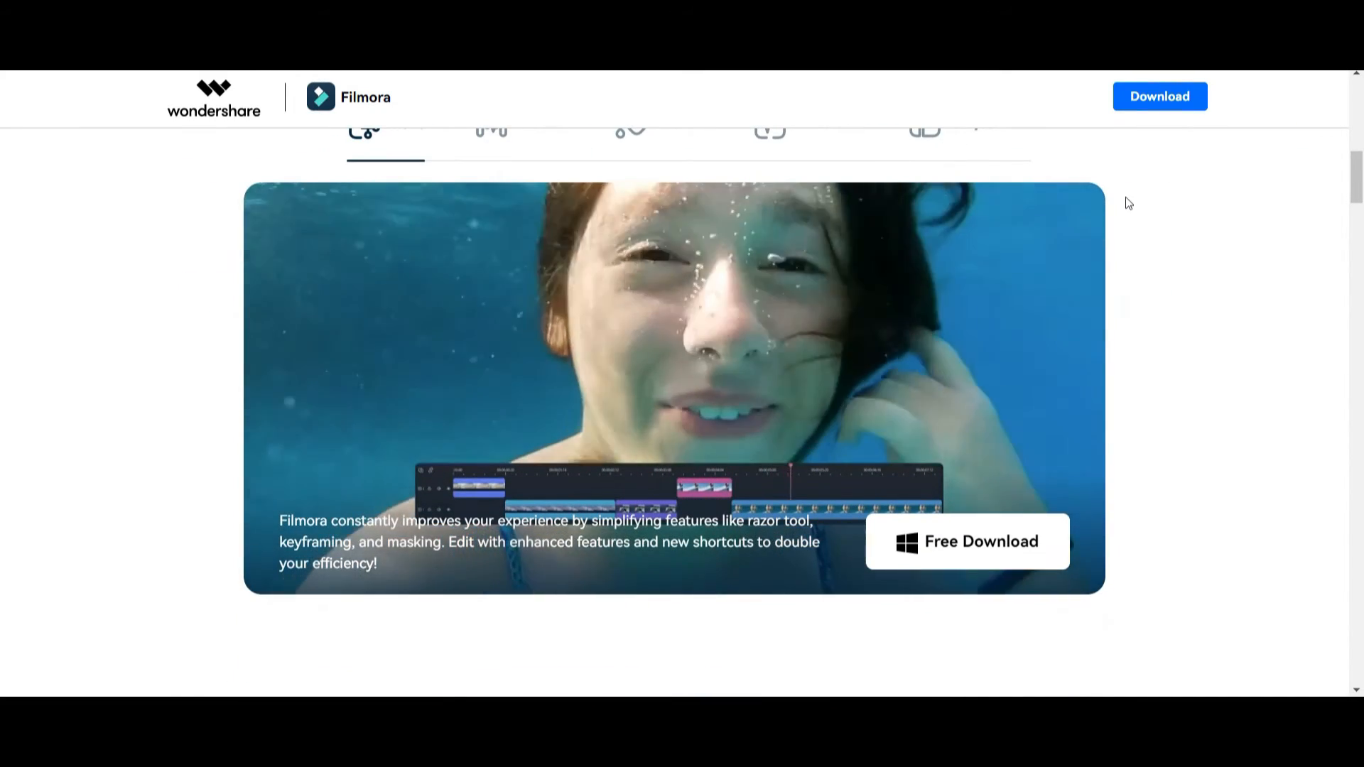
{"action": "scroll", "scroll_direction": "down", "scroll_amount": 3}
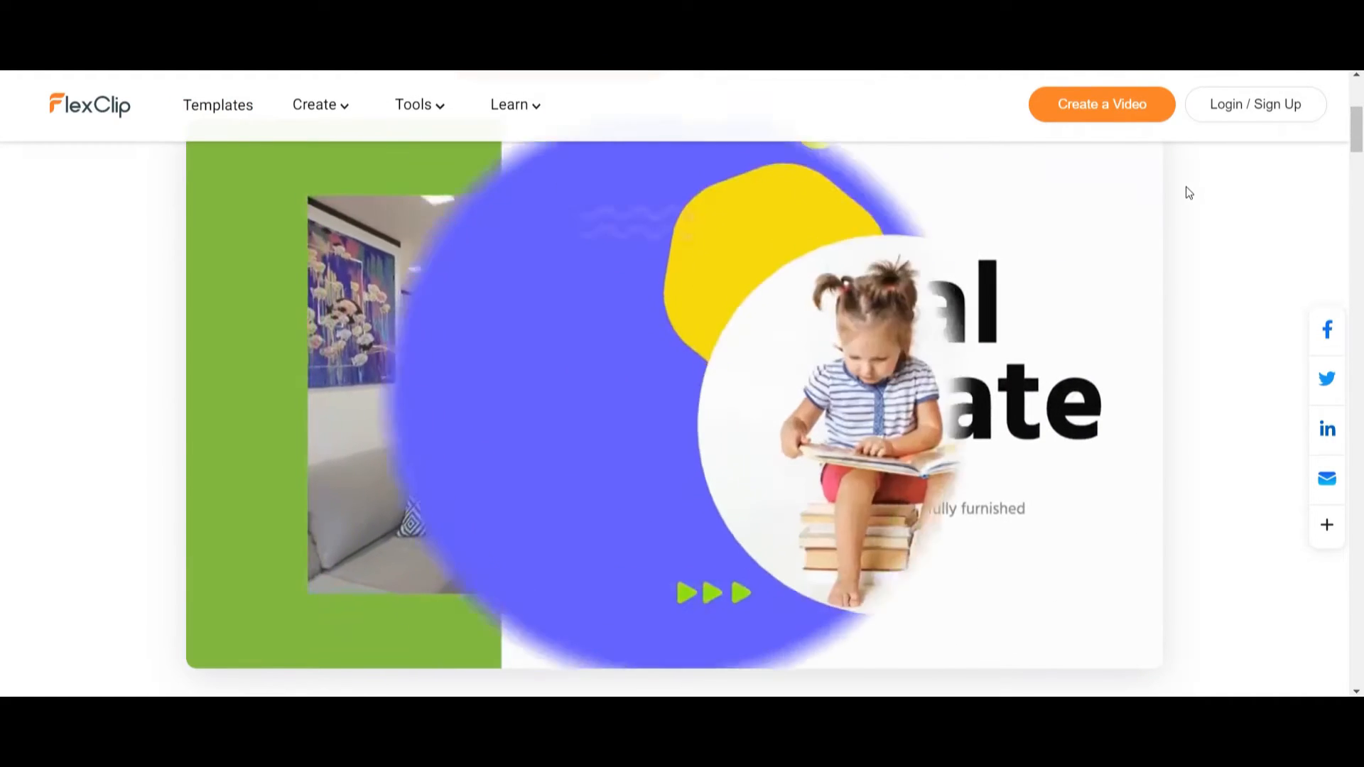
{"action": "scroll", "scroll_direction": "down", "scroll_amount": 3}
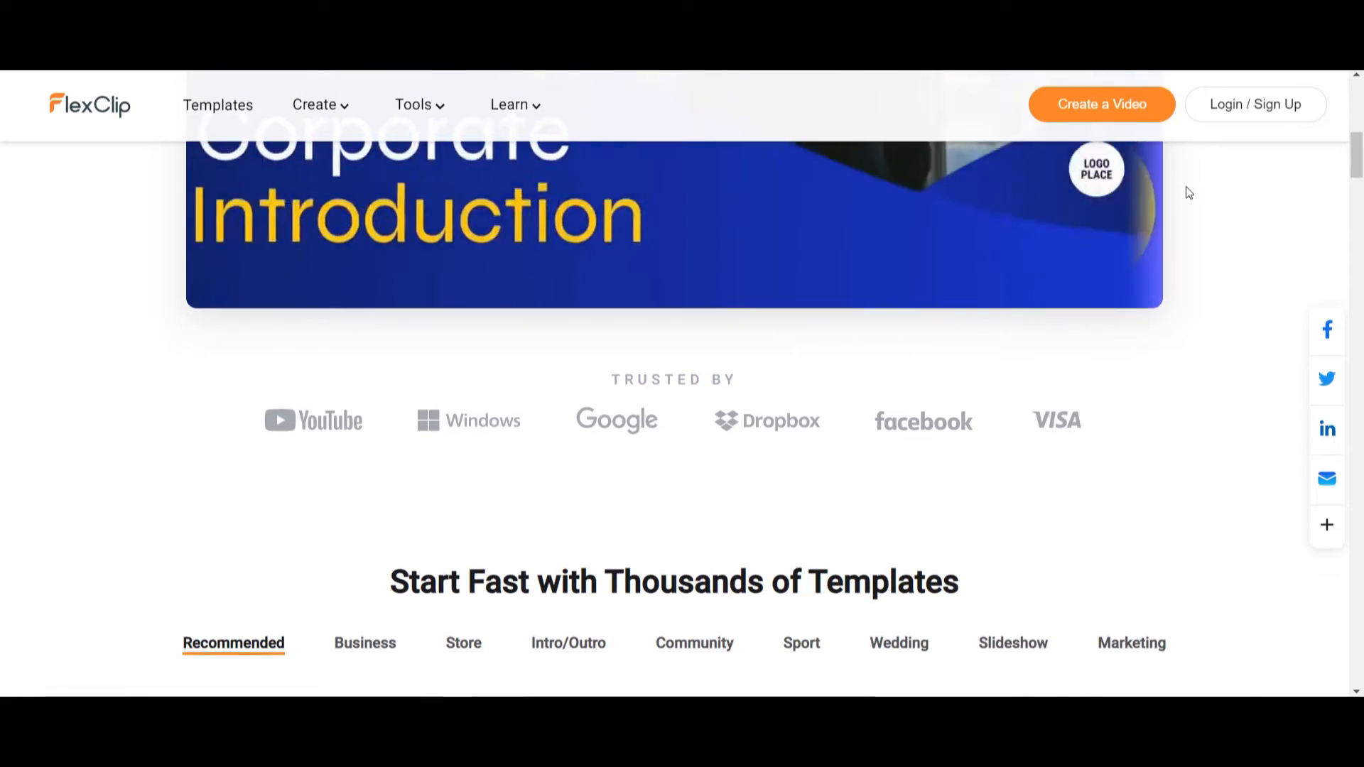
{"action": "scroll", "scroll_direction": "down", "scroll_amount": 3}
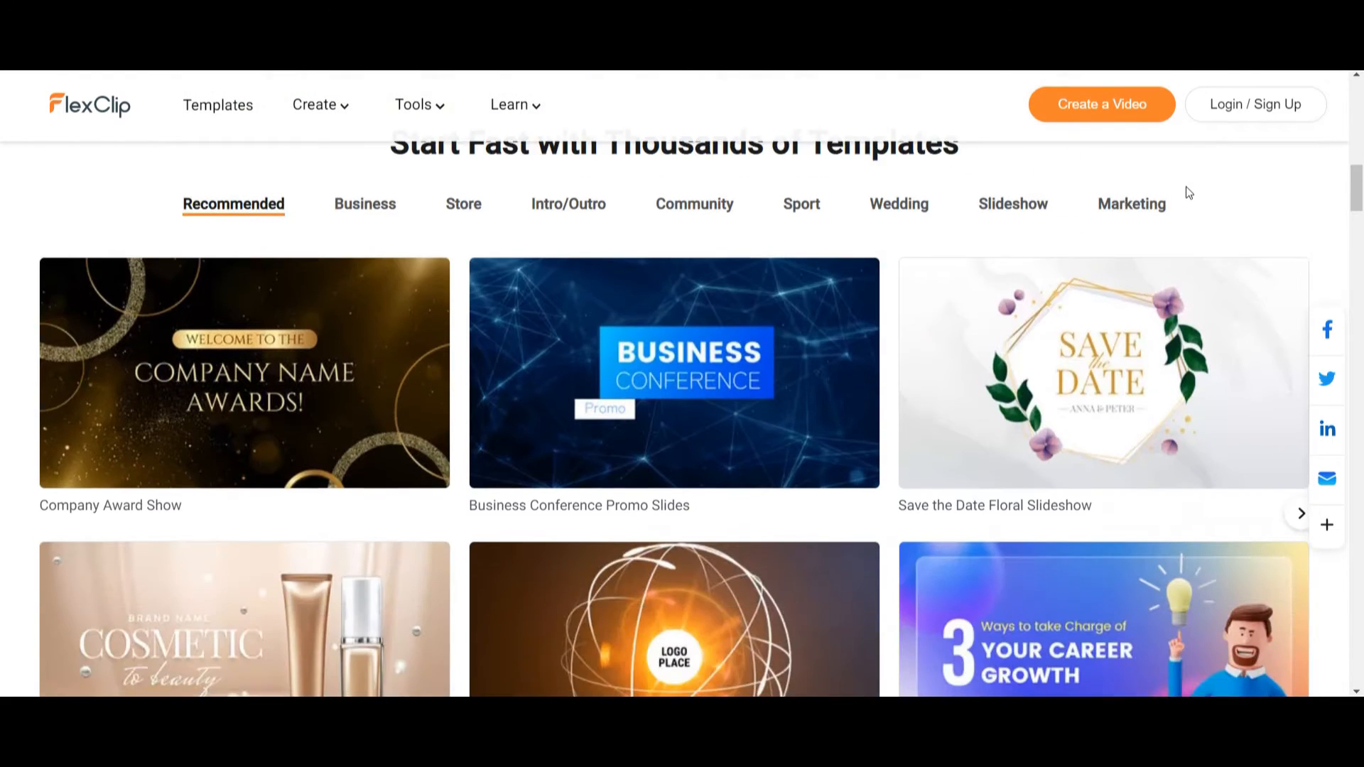
{"action": "scroll", "scroll_direction": "down", "scroll_amount": 3}
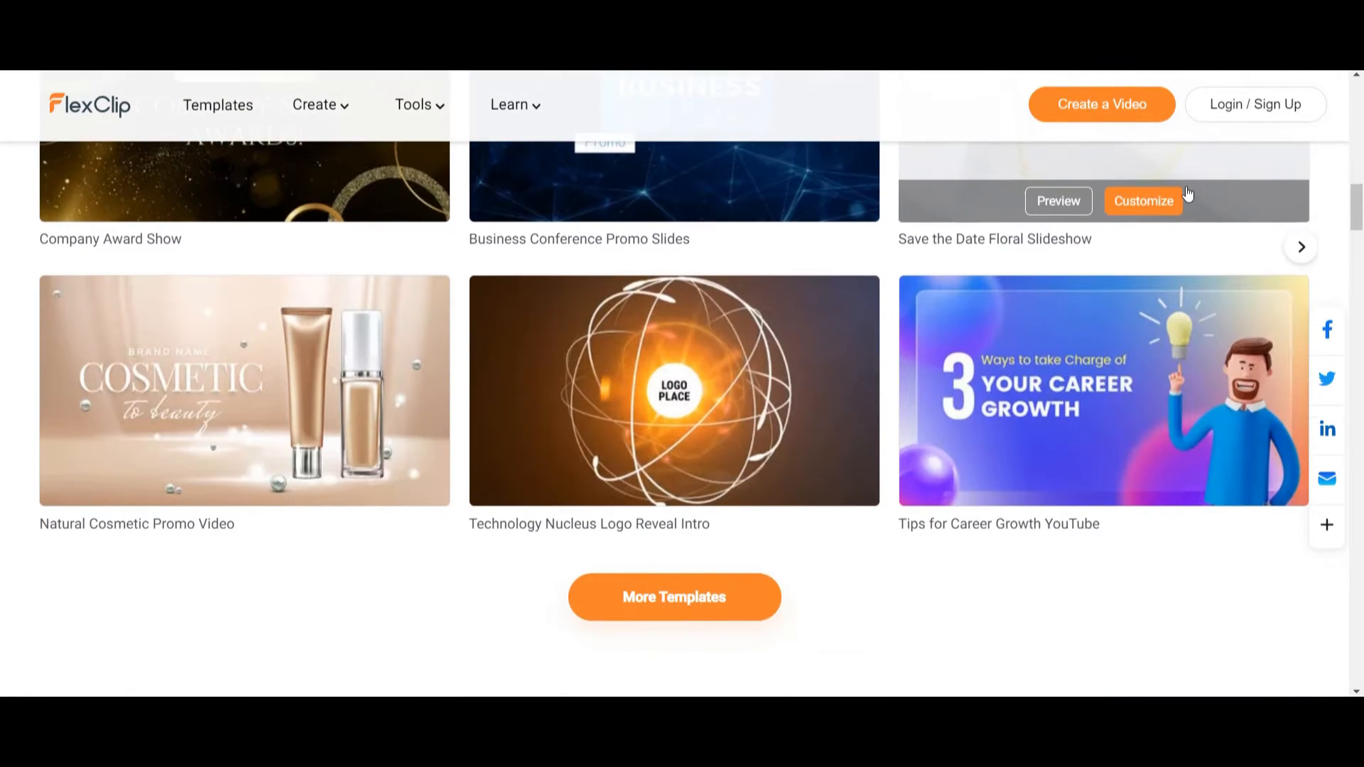
{"action": "scroll", "scroll_direction": "down", "scroll_amount": 3}
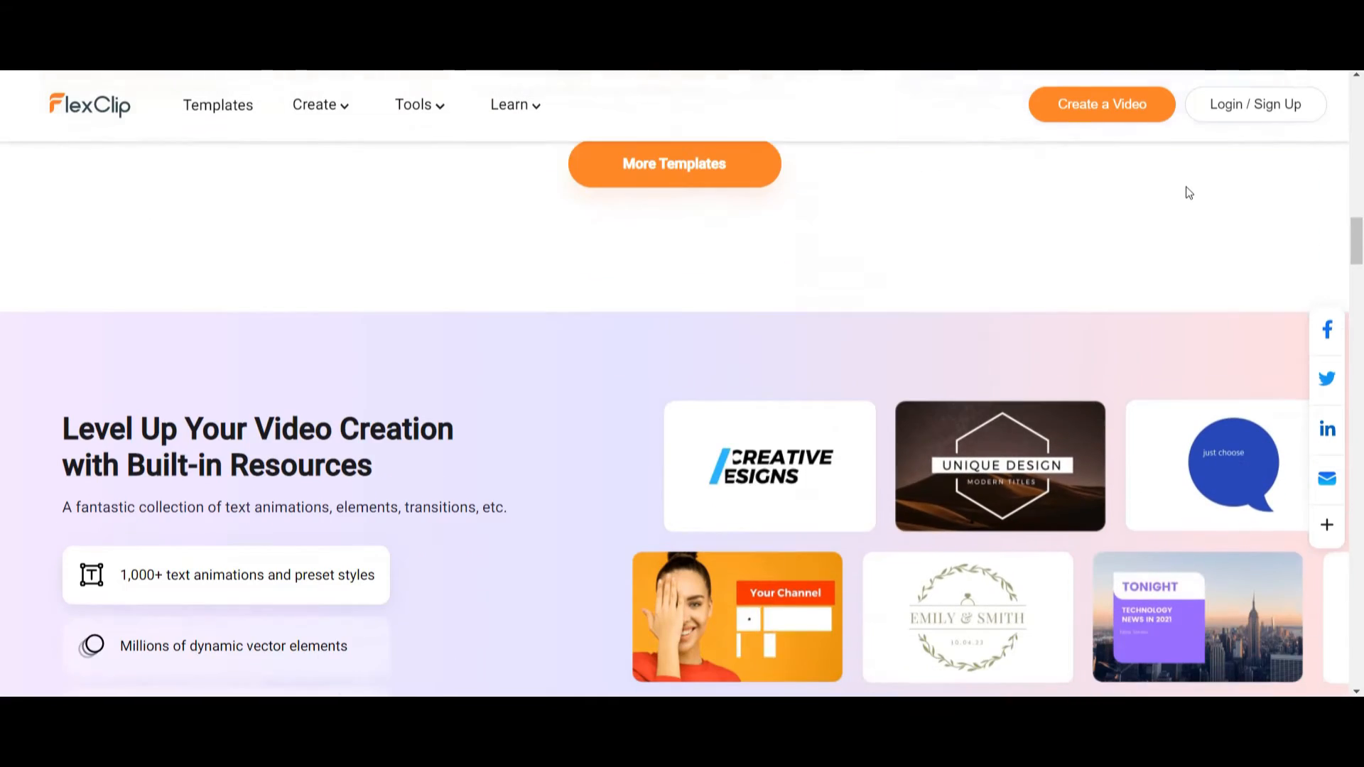
{"action": "scroll", "scroll_direction": "down", "scroll_amount": 3}
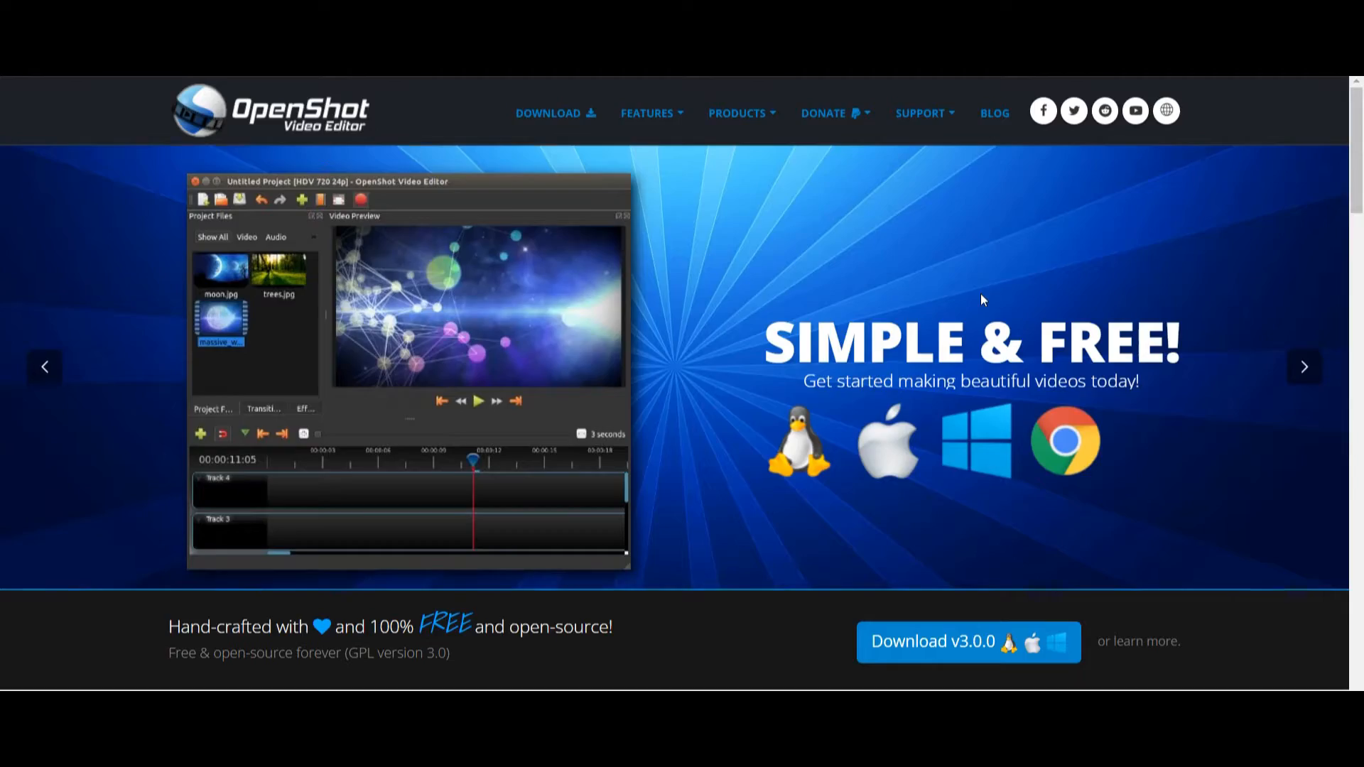
{"action": "scroll", "scroll_direction": "down", "scroll_amount": 3}
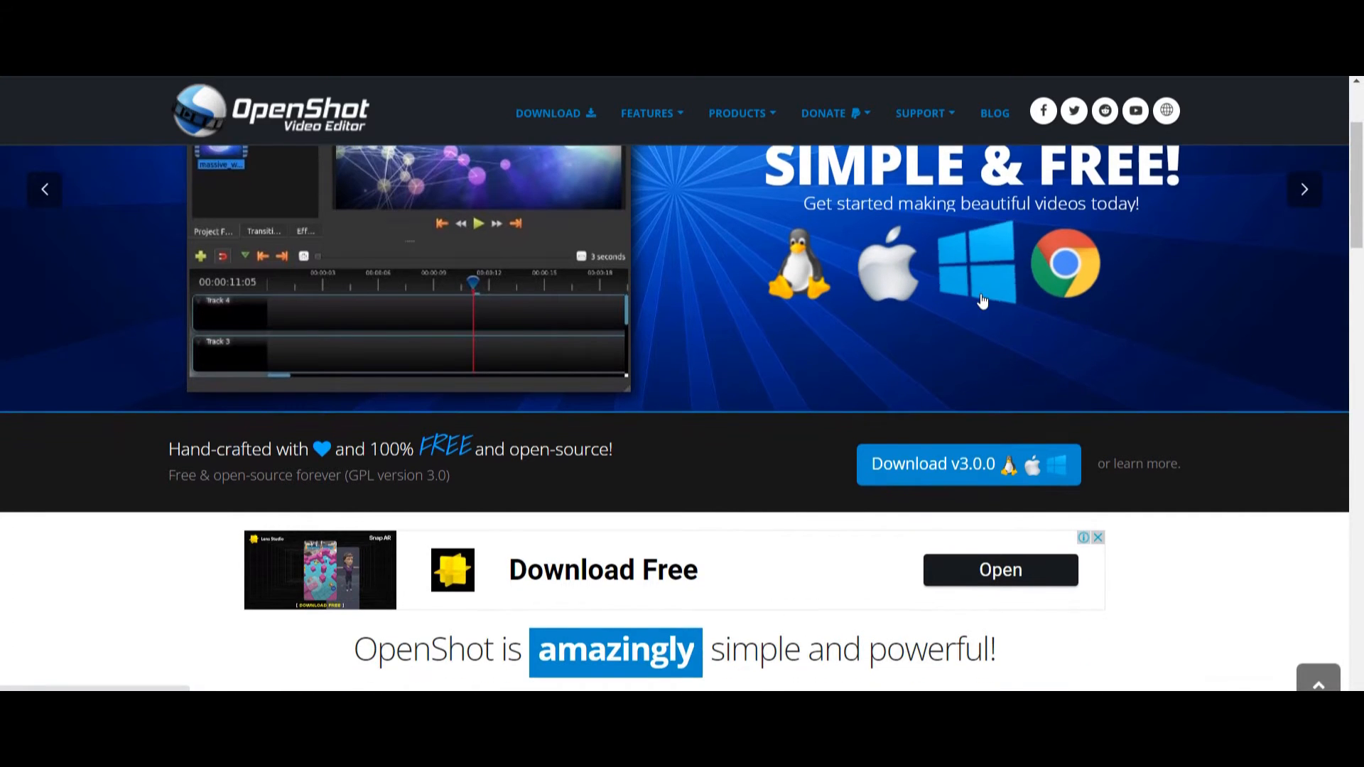
{"action": "scroll", "scroll_direction": "down", "scroll_amount": 3}
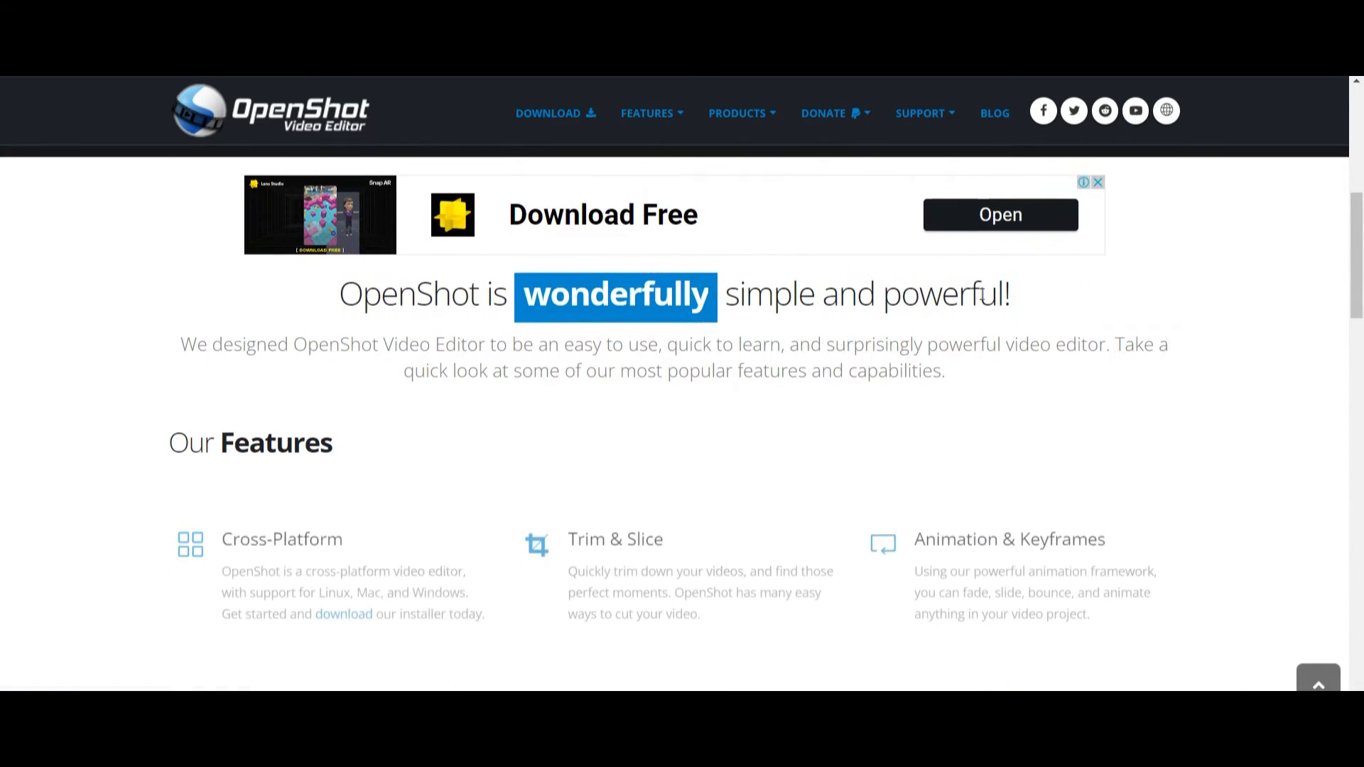
{"action": "scroll", "scroll_direction": "down", "scroll_amount": 3}
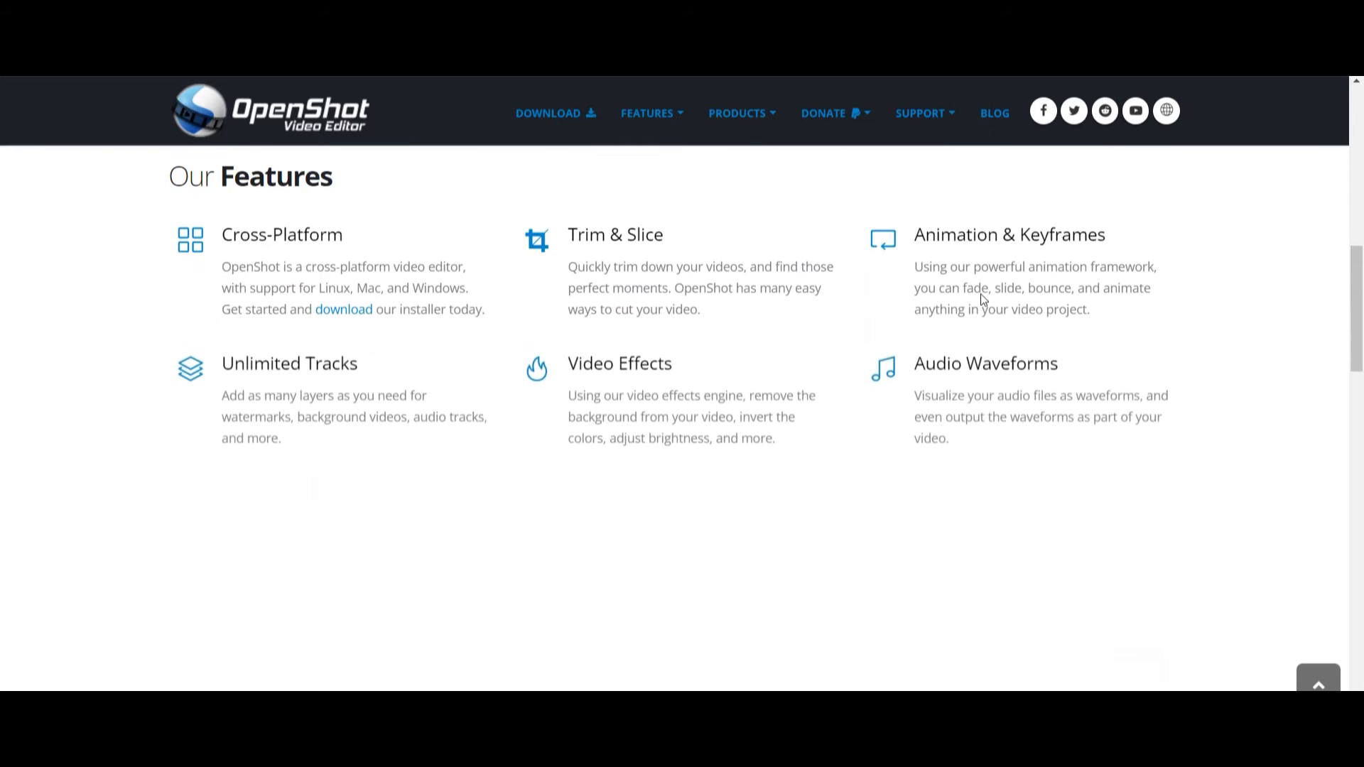
{"action": "scroll", "scroll_direction": "down", "scroll_amount": 3}
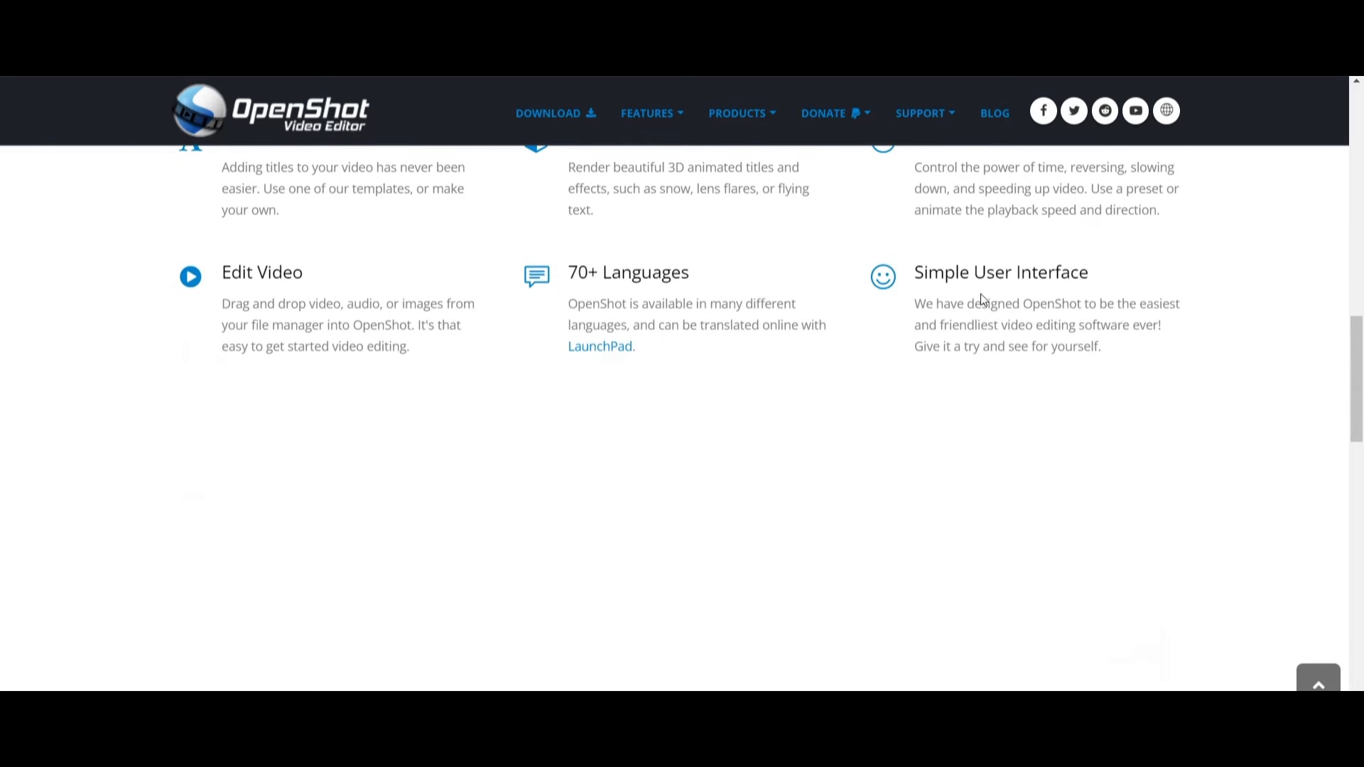
{"action": "scroll", "scroll_direction": "up", "scroll_amount": 3}
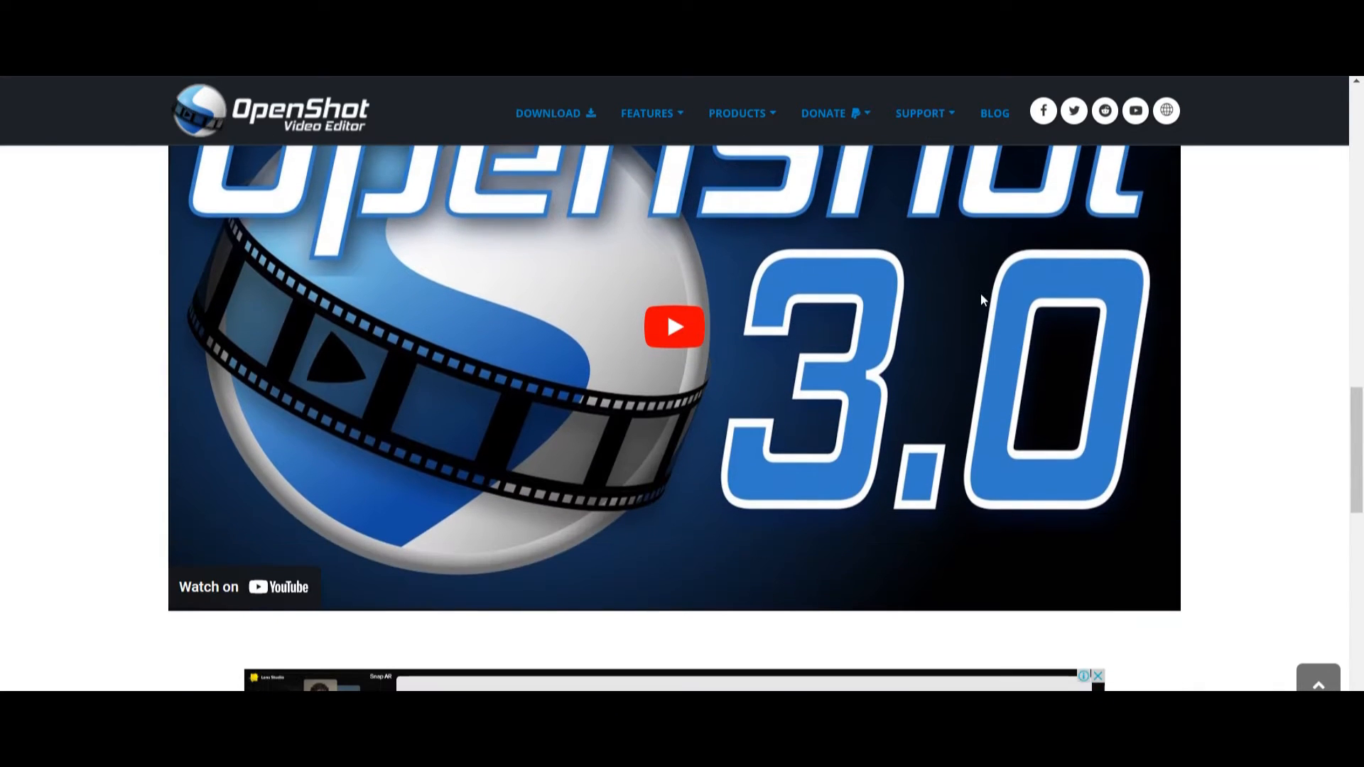
{"action": "scroll", "scroll_direction": "down", "scroll_amount": 3}
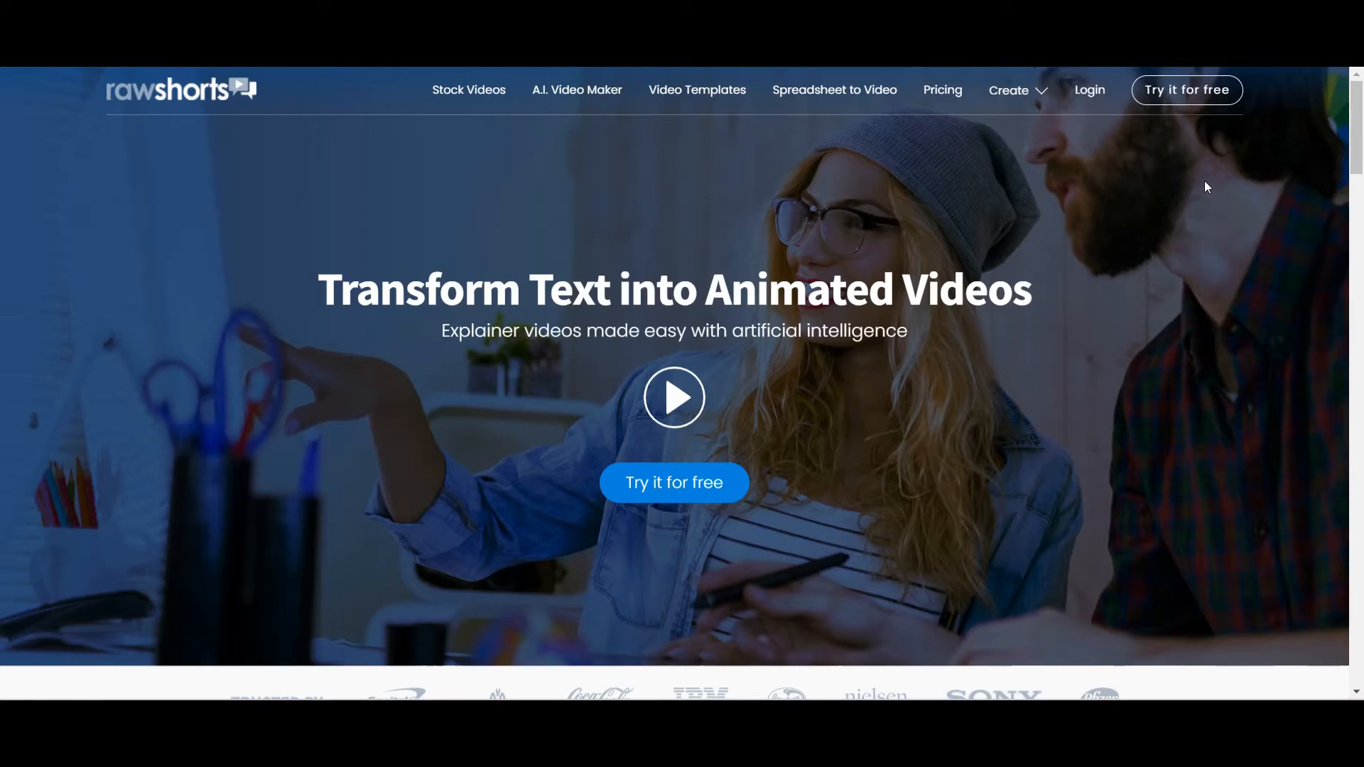
{"action": "scroll", "scroll_direction": "down", "scroll_amount": 3}
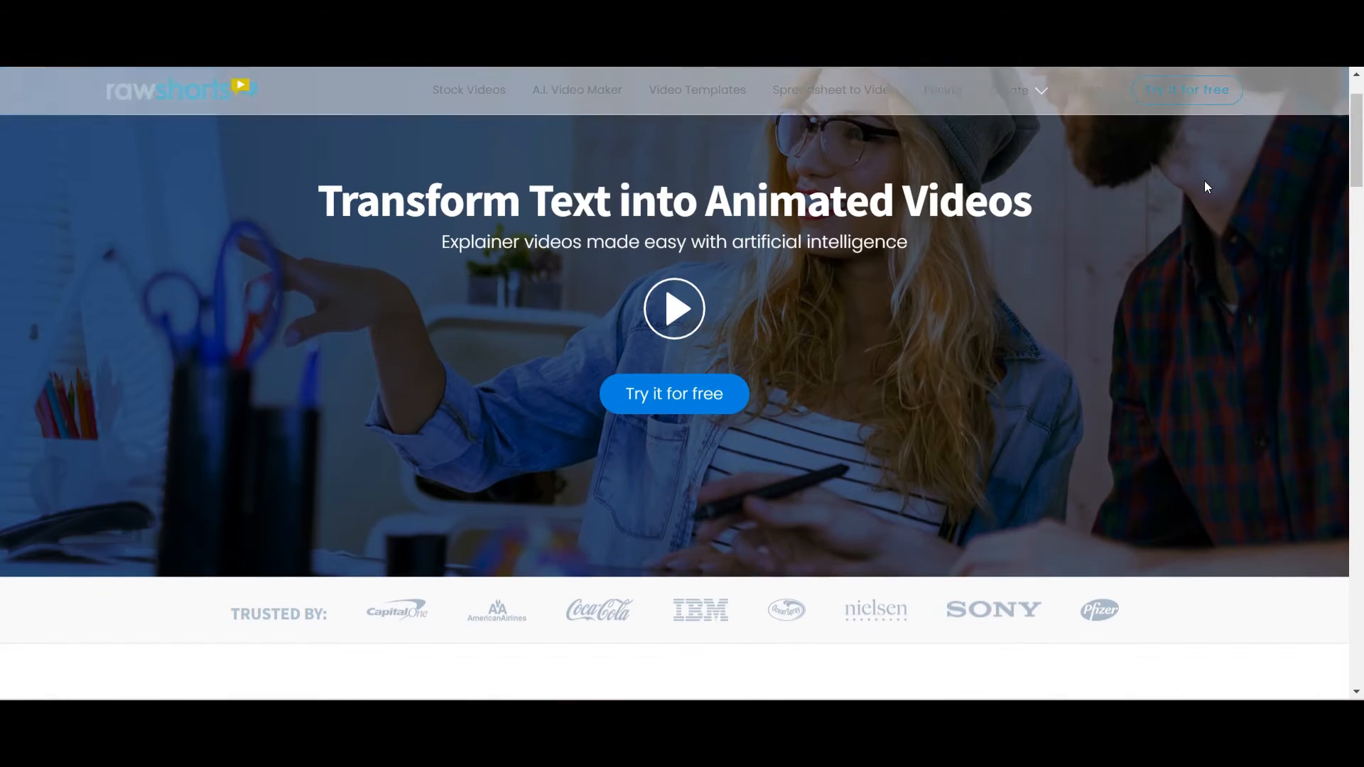
{"action": "scroll", "scroll_direction": "down", "scroll_amount": 3}
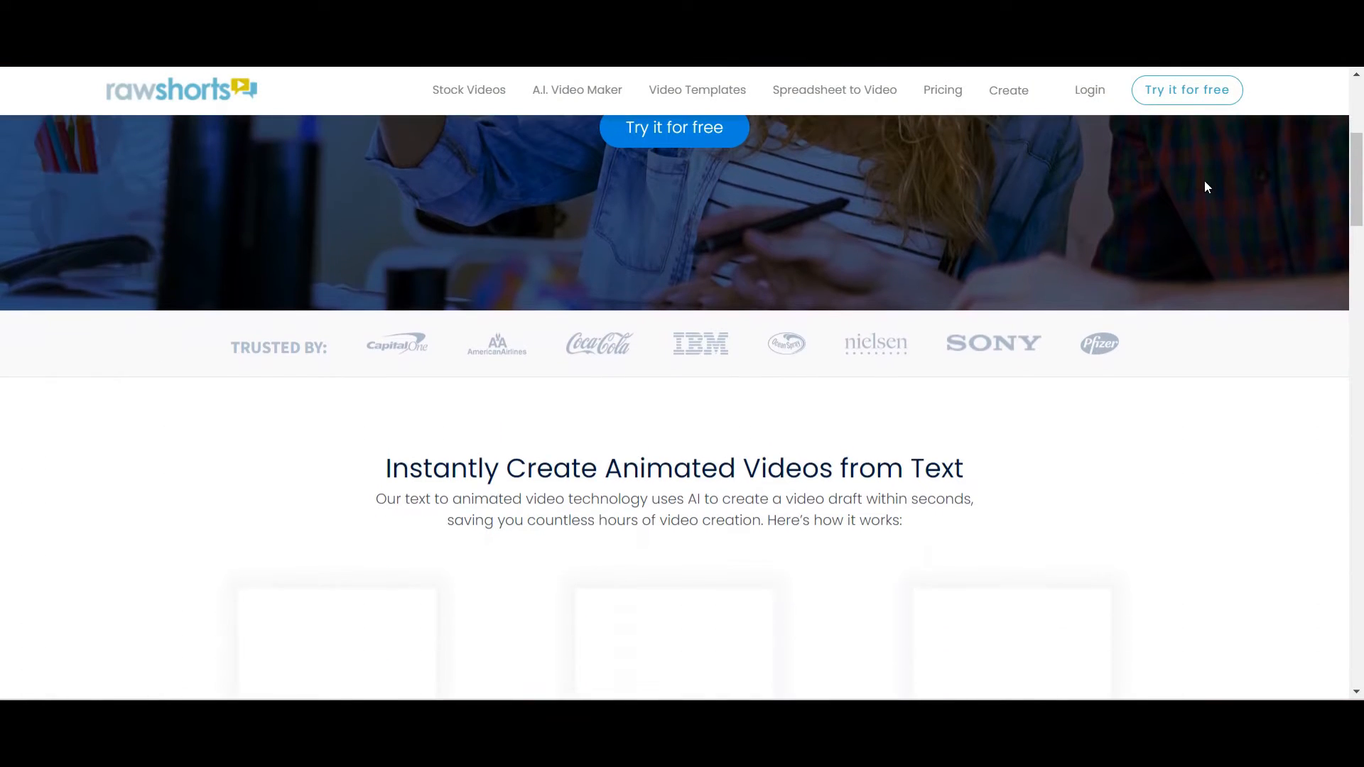
{"action": "scroll", "scroll_direction": "down", "scroll_amount": 3}
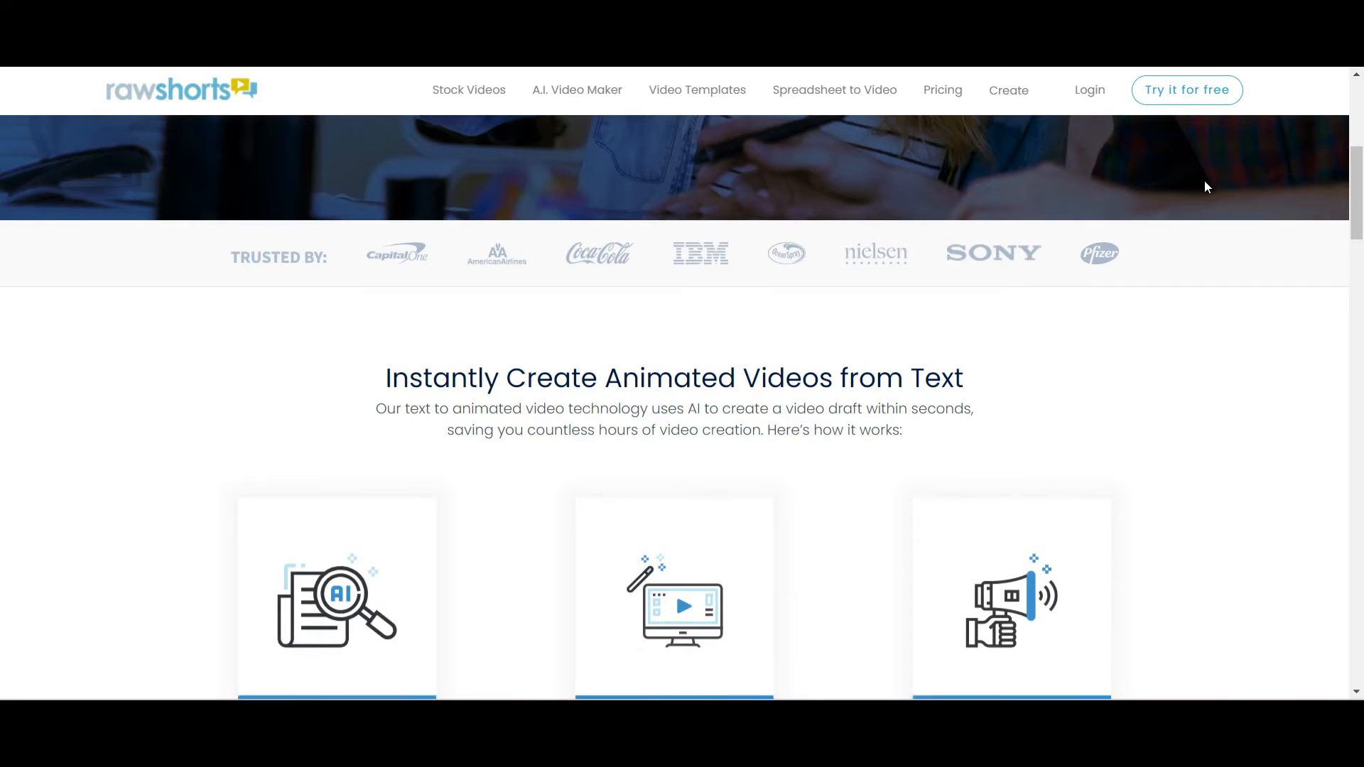
{"action": "scroll", "scroll_direction": "down", "scroll_amount": 3}
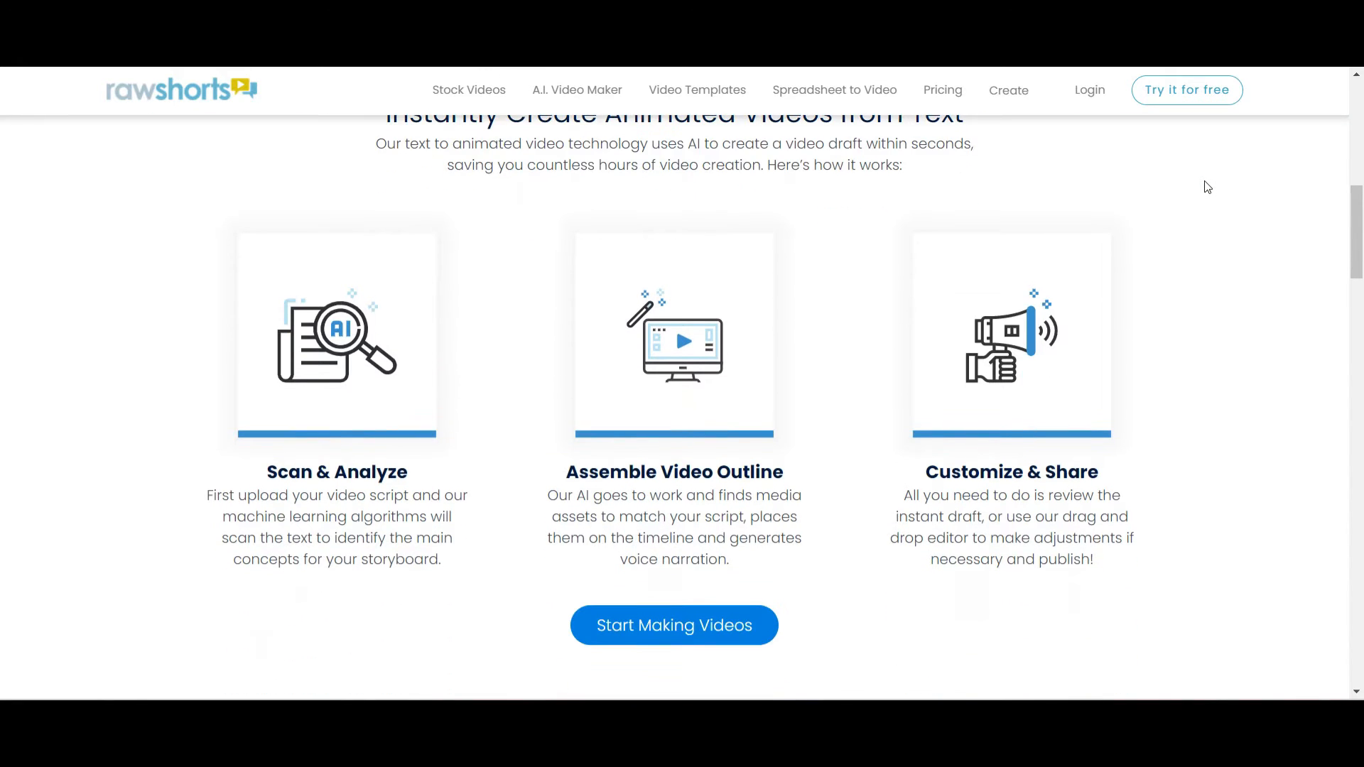
{"action": "scroll", "scroll_direction": "down", "scroll_amount": 3}
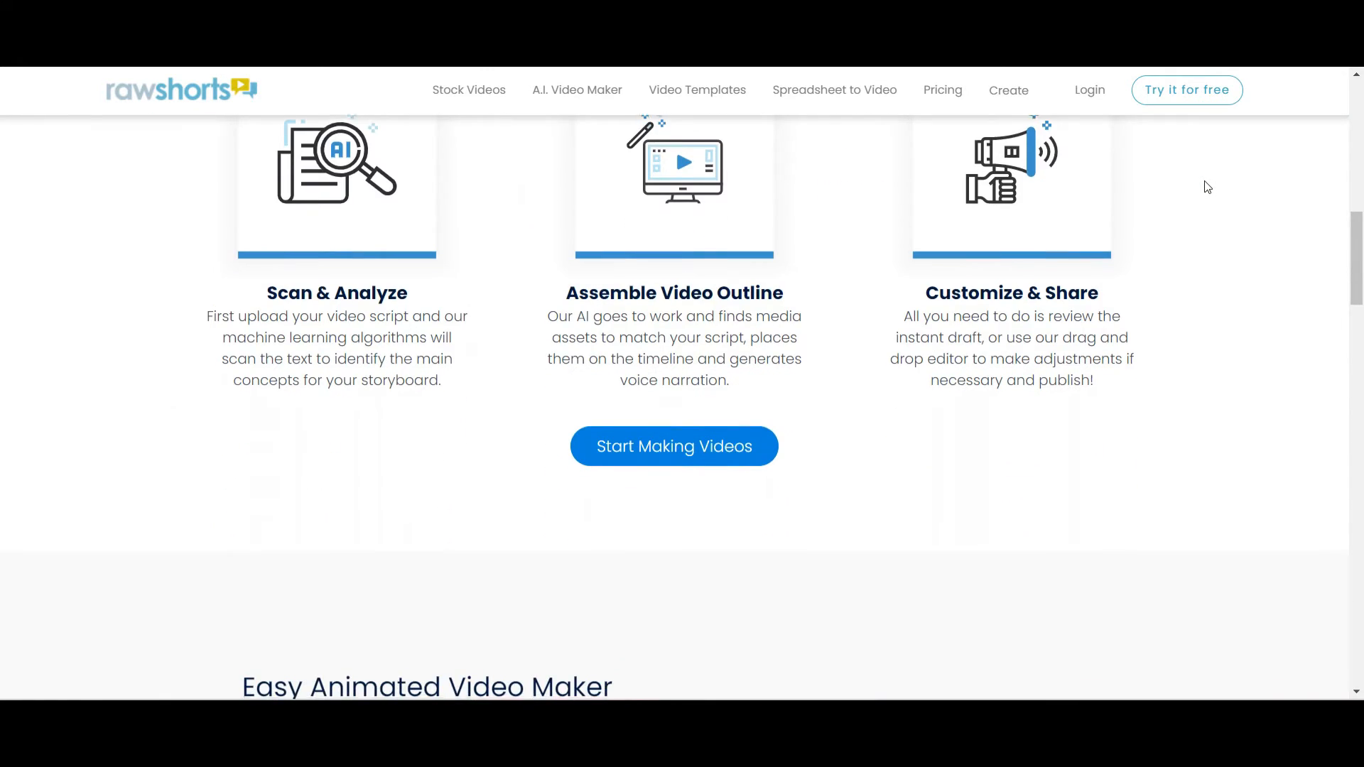
{"action": "scroll", "scroll_direction": "down", "scroll_amount": 3}
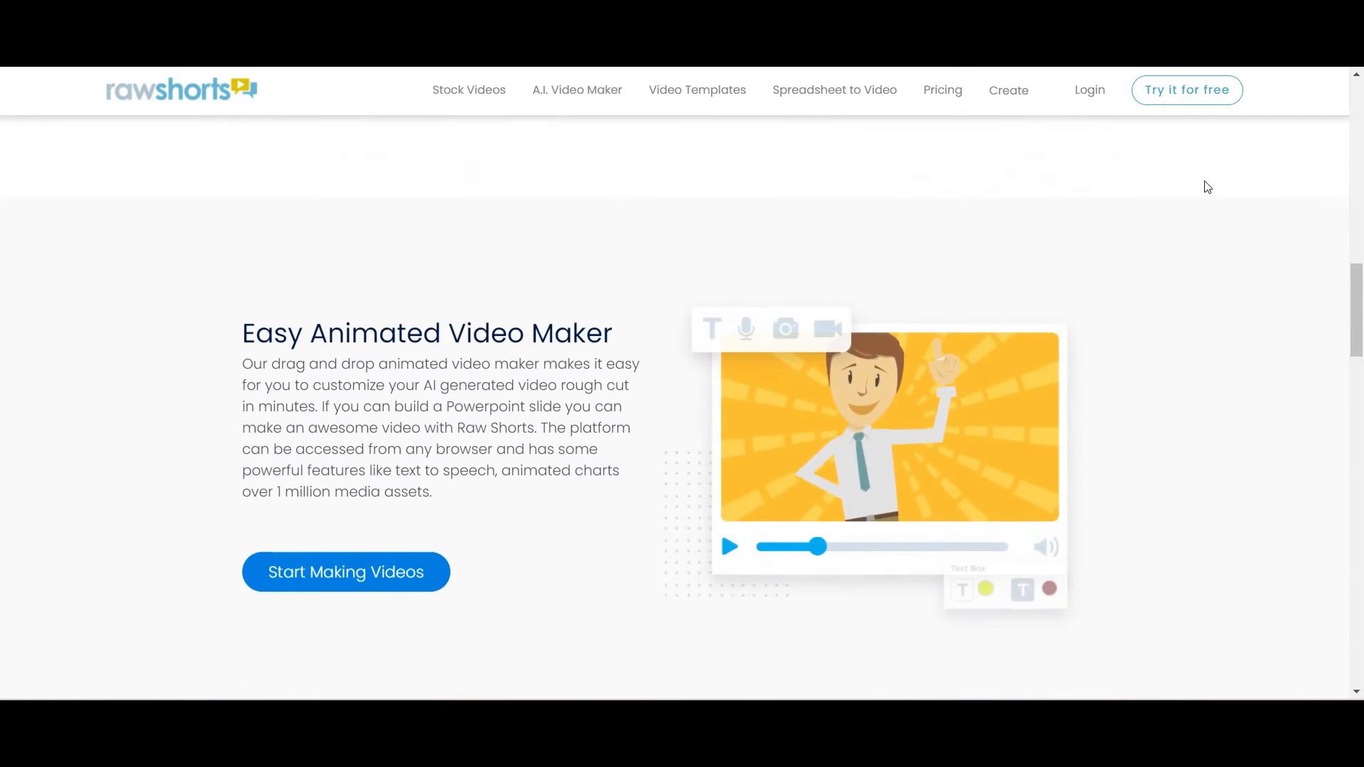
{"action": "scroll", "scroll_direction": "down", "scroll_amount": 3}
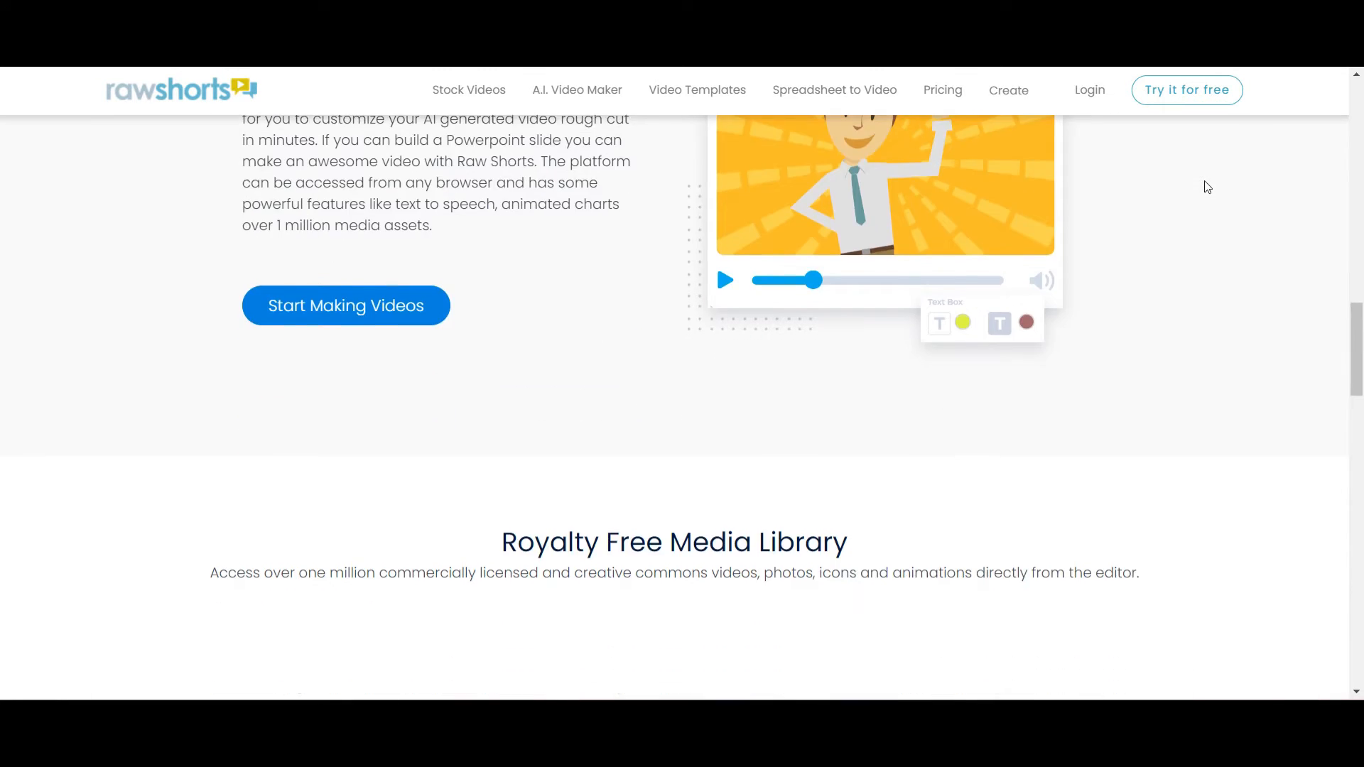
{"action": "scroll", "scroll_direction": "down", "scroll_amount": 3}
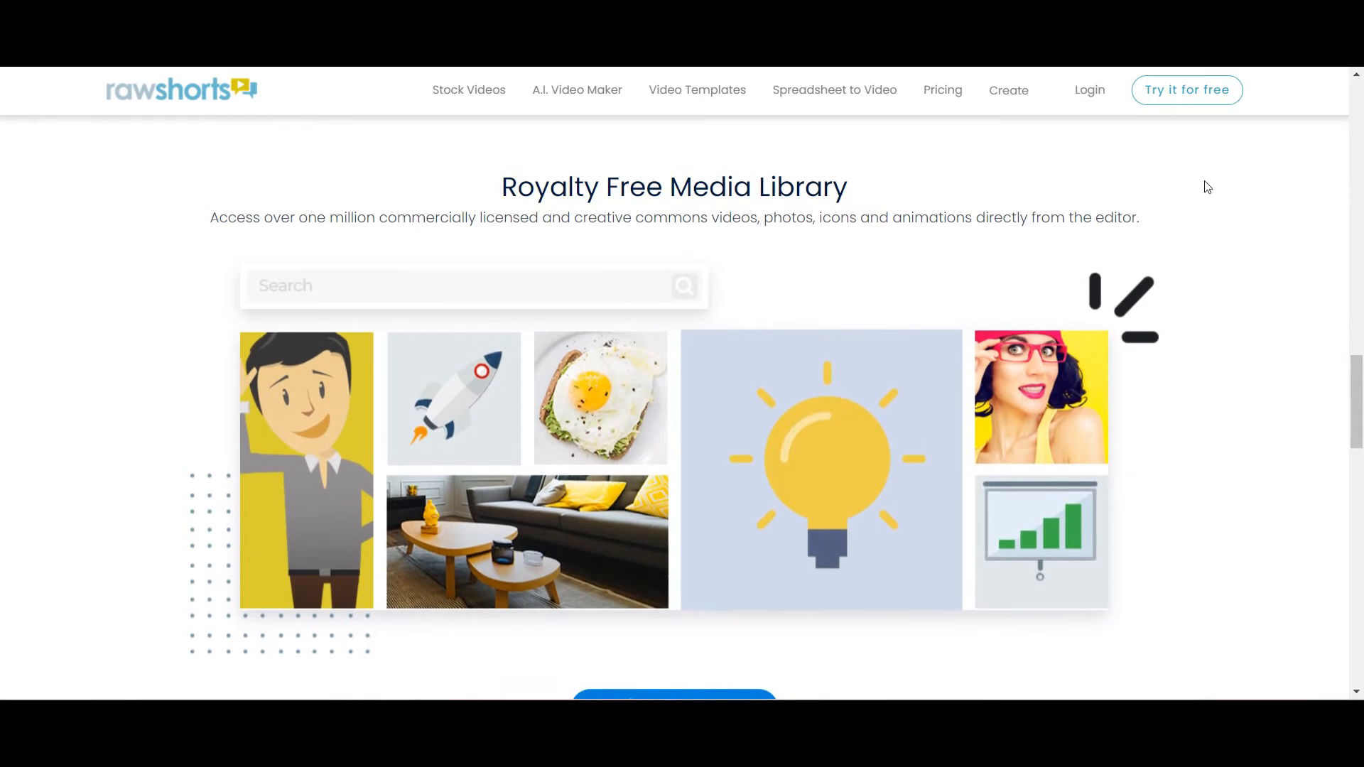
{"action": "scroll", "scroll_direction": "down", "scroll_amount": 3}
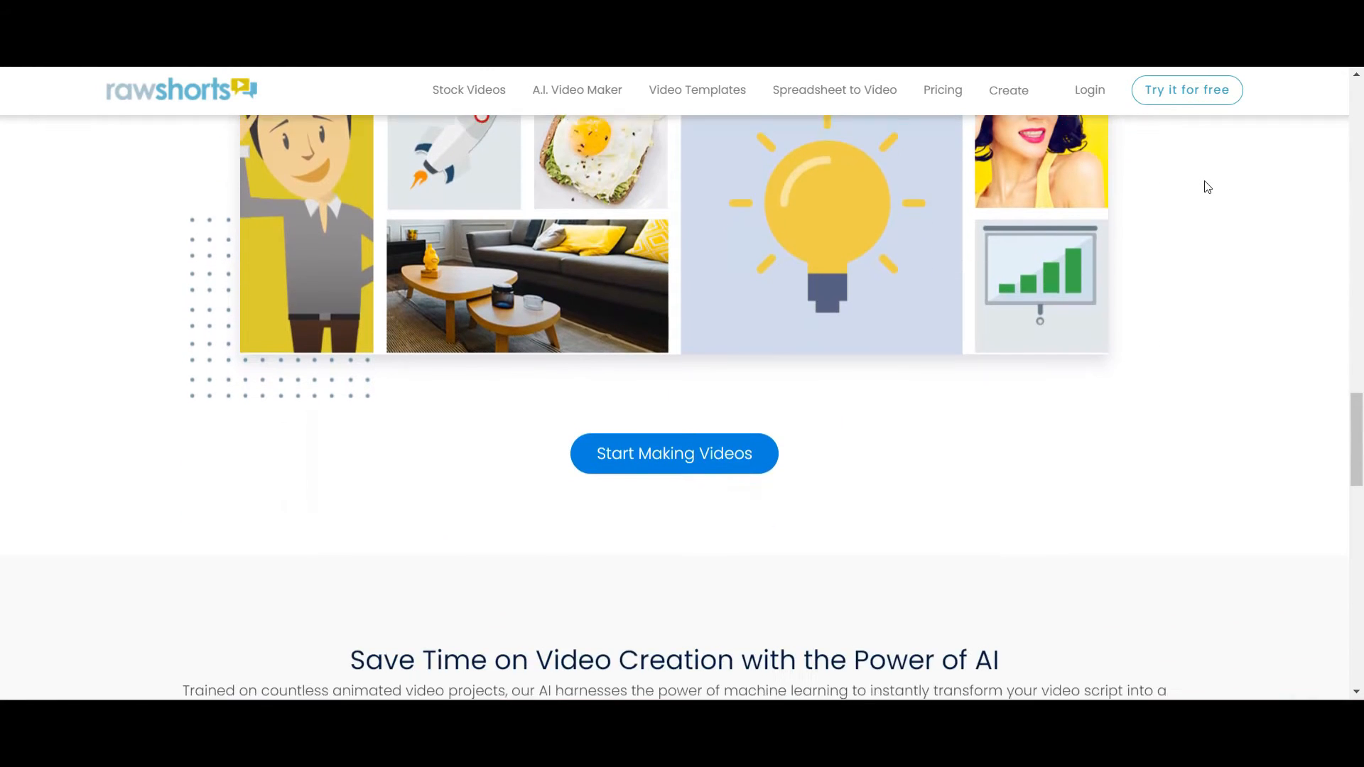
{"action": "scroll", "scroll_direction": "down", "scroll_amount": 3}
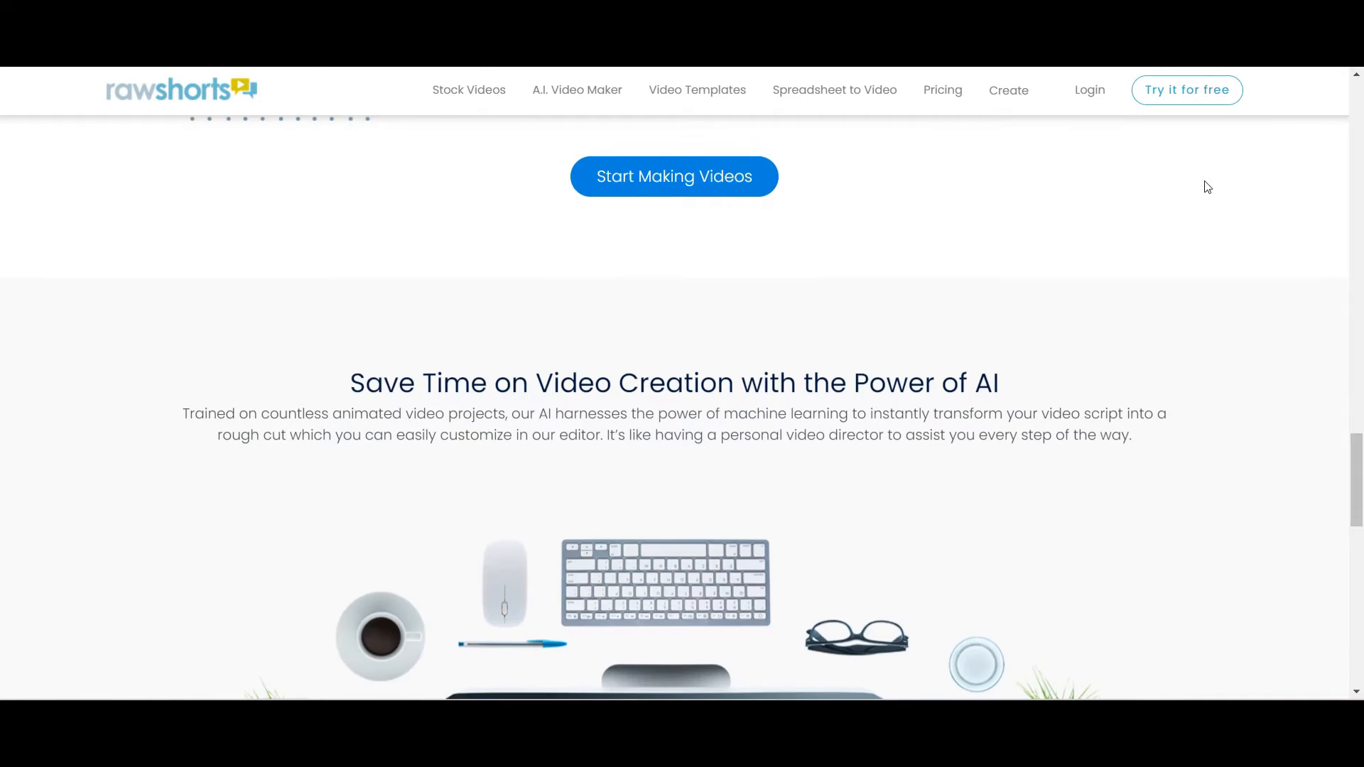
{"action": "scroll", "scroll_direction": "down", "scroll_amount": 3}
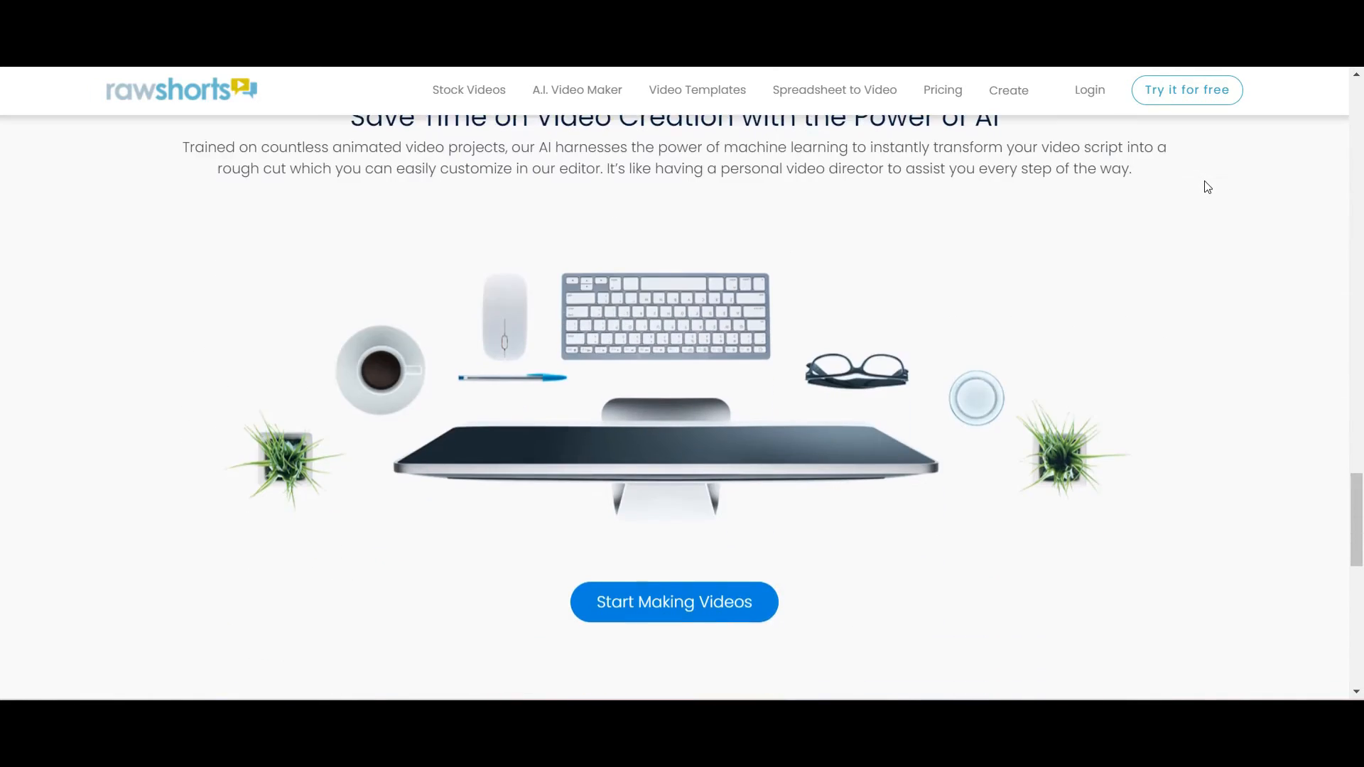
{"action": "scroll", "scroll_direction": "down", "scroll_amount": 3}
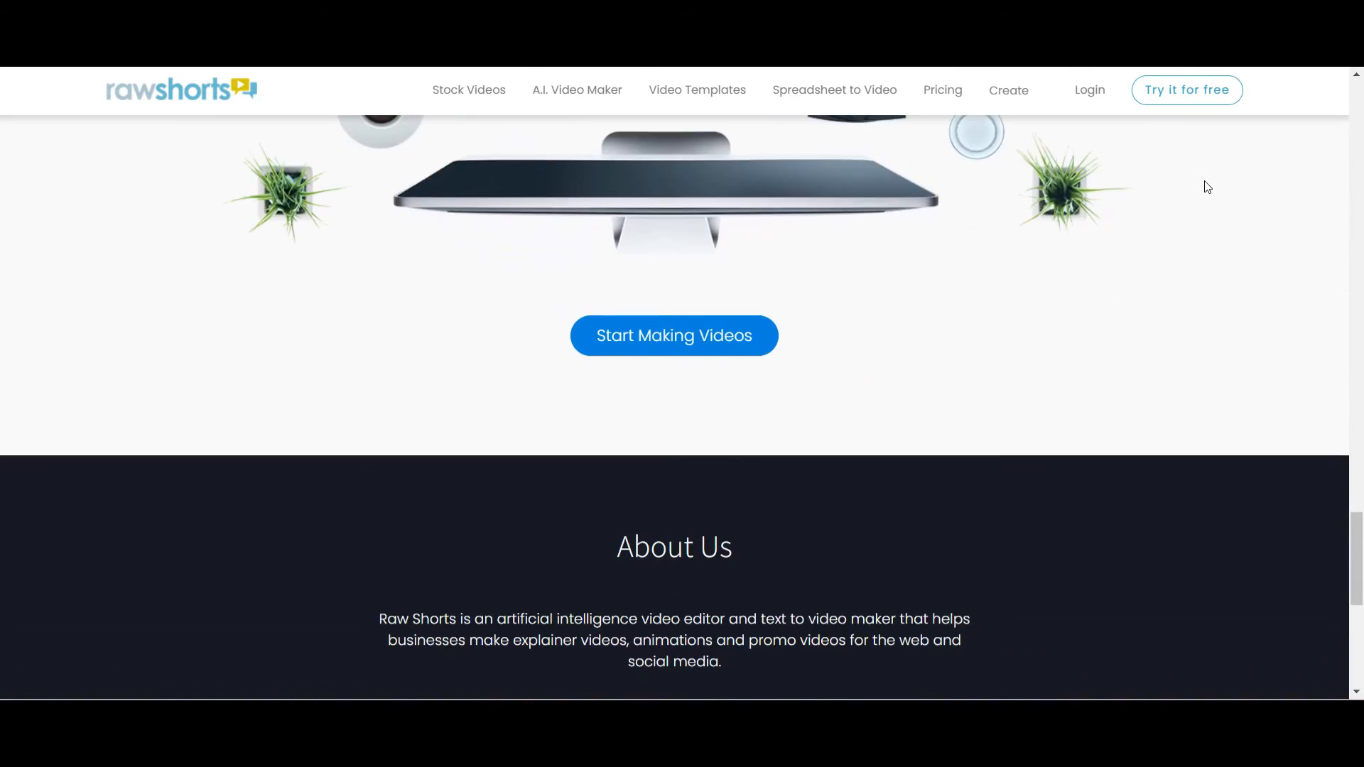
{"action": "scroll", "scroll_direction": "down", "scroll_amount": 3}
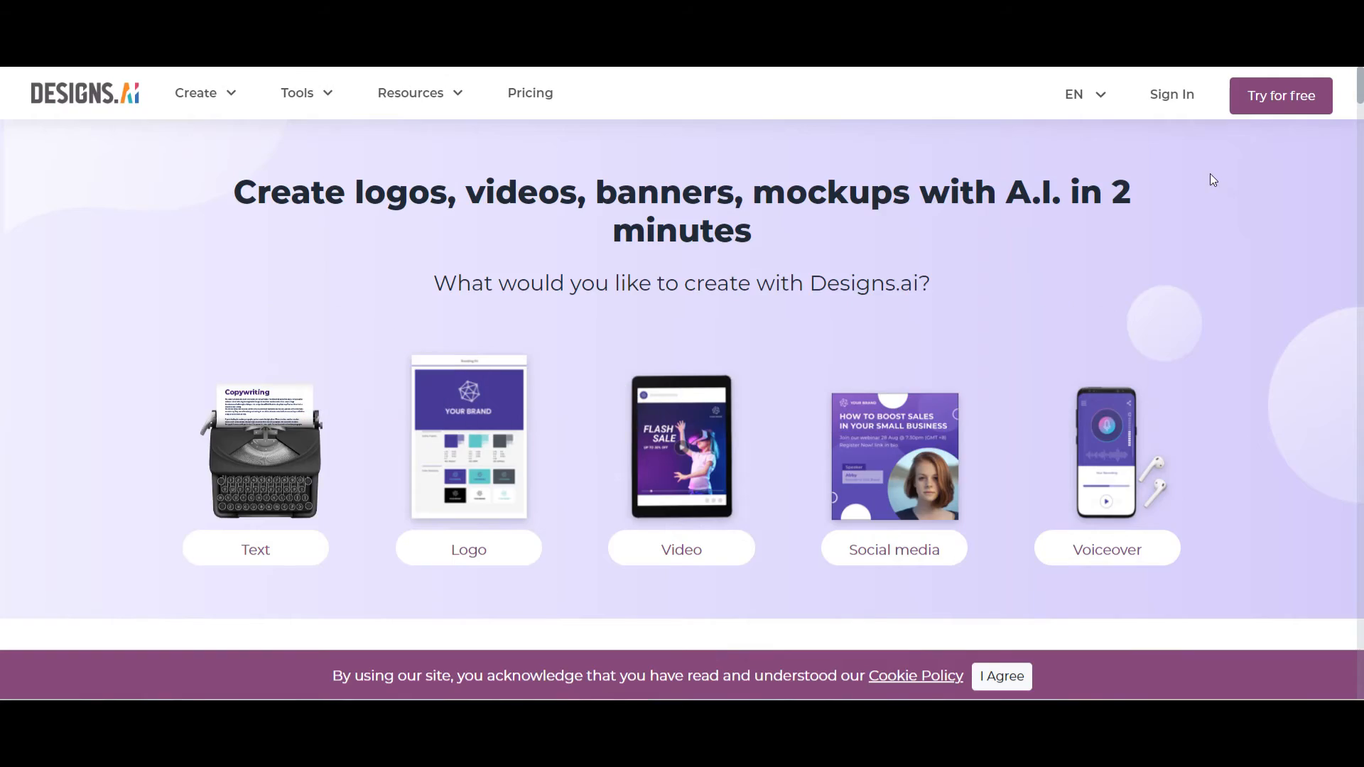
{"action": "scroll", "scroll_direction": "down", "scroll_amount": 3}
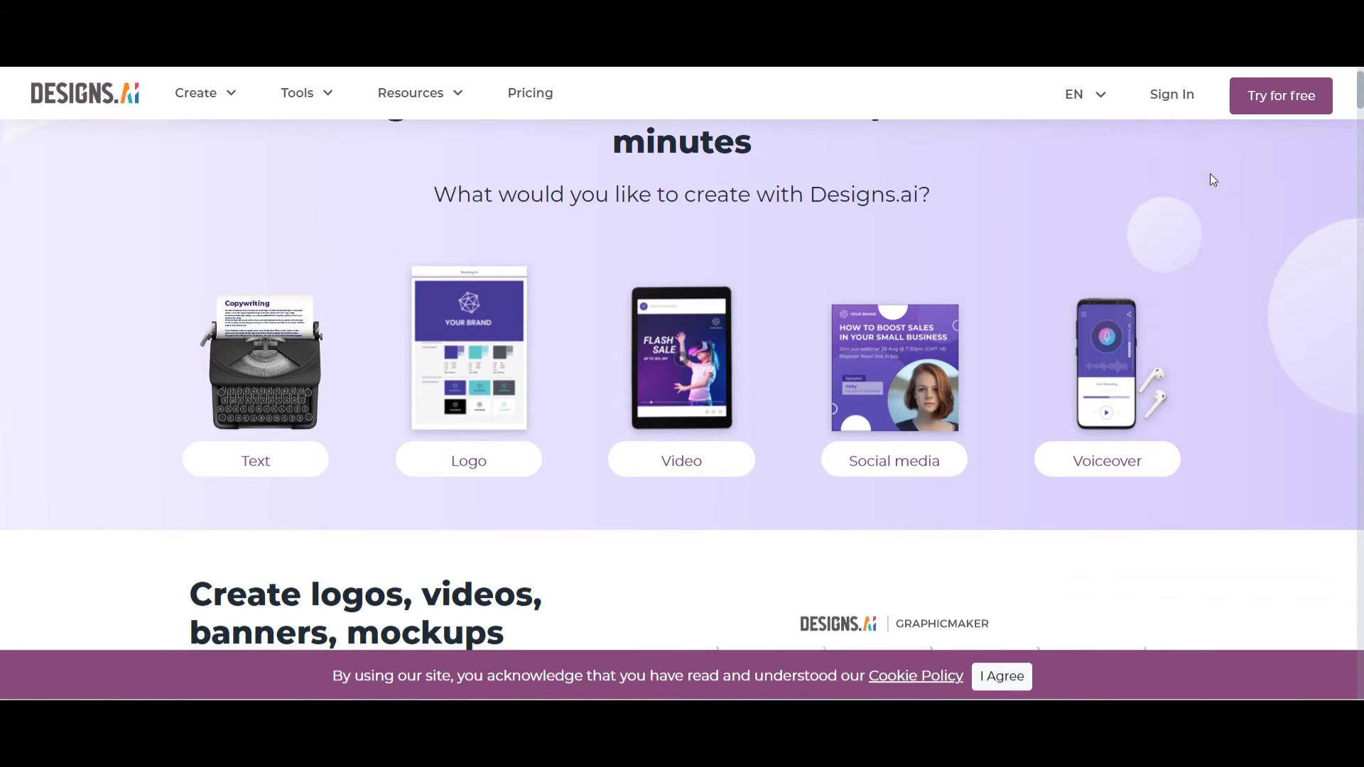
{"action": "scroll", "scroll_direction": "down", "scroll_amount": 3}
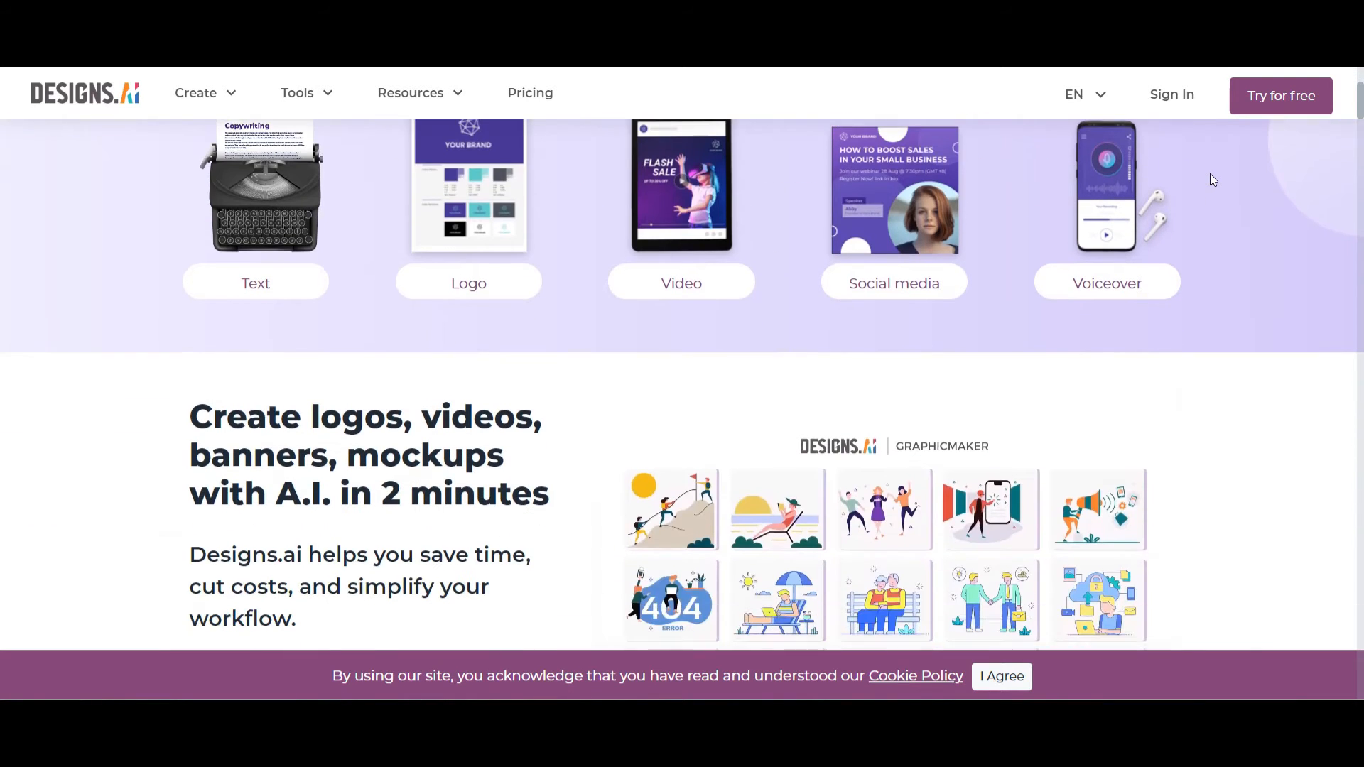
{"action": "scroll", "scroll_direction": "down", "scroll_amount": 3}
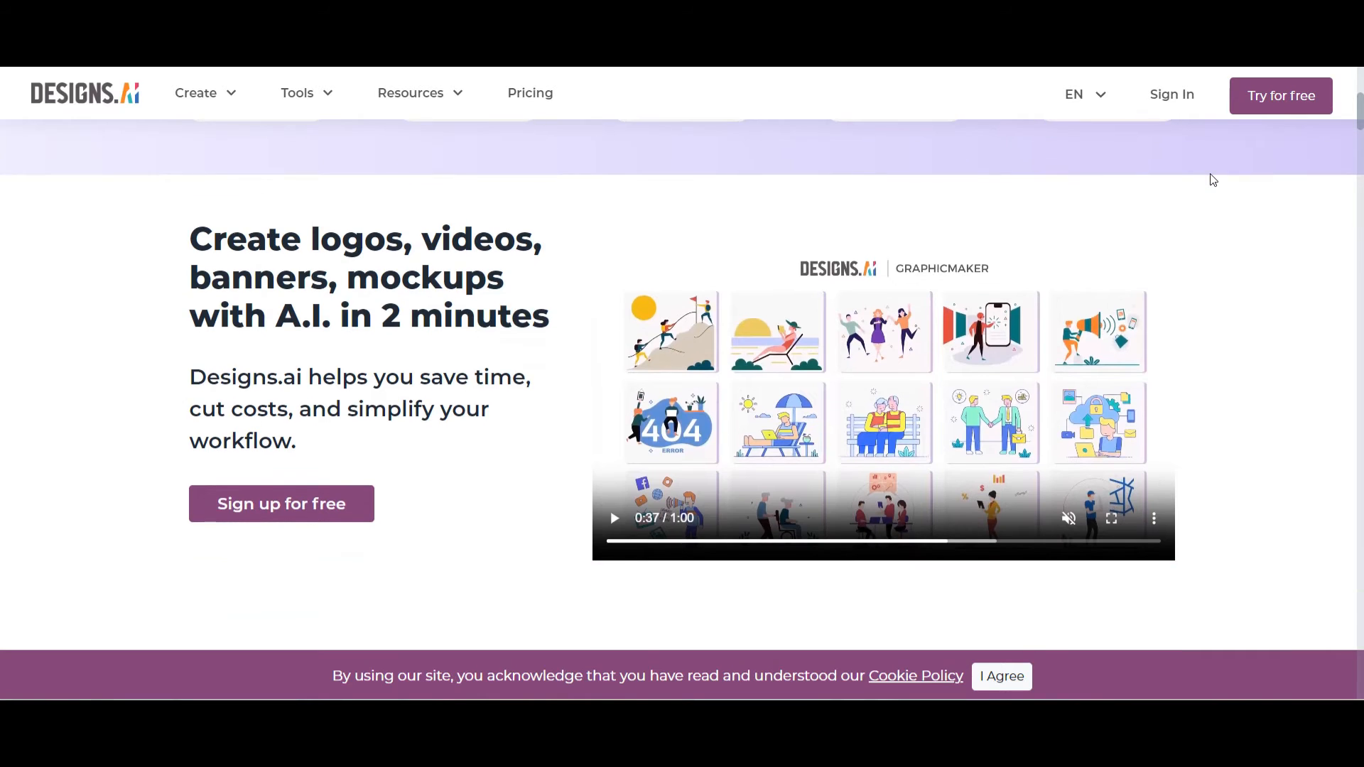
{"action": "scroll", "scroll_direction": "down", "scroll_amount": 3}
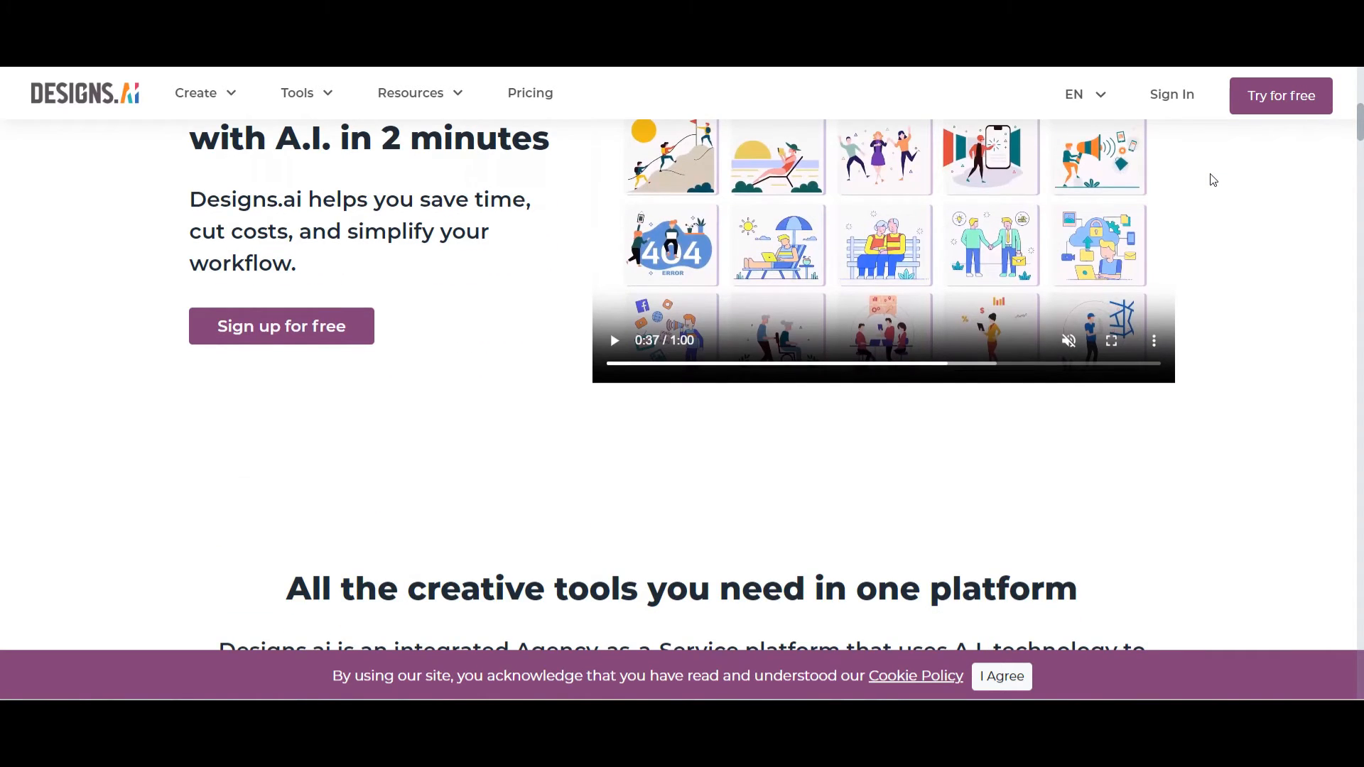
{"action": "scroll", "scroll_direction": "down", "scroll_amount": 3}
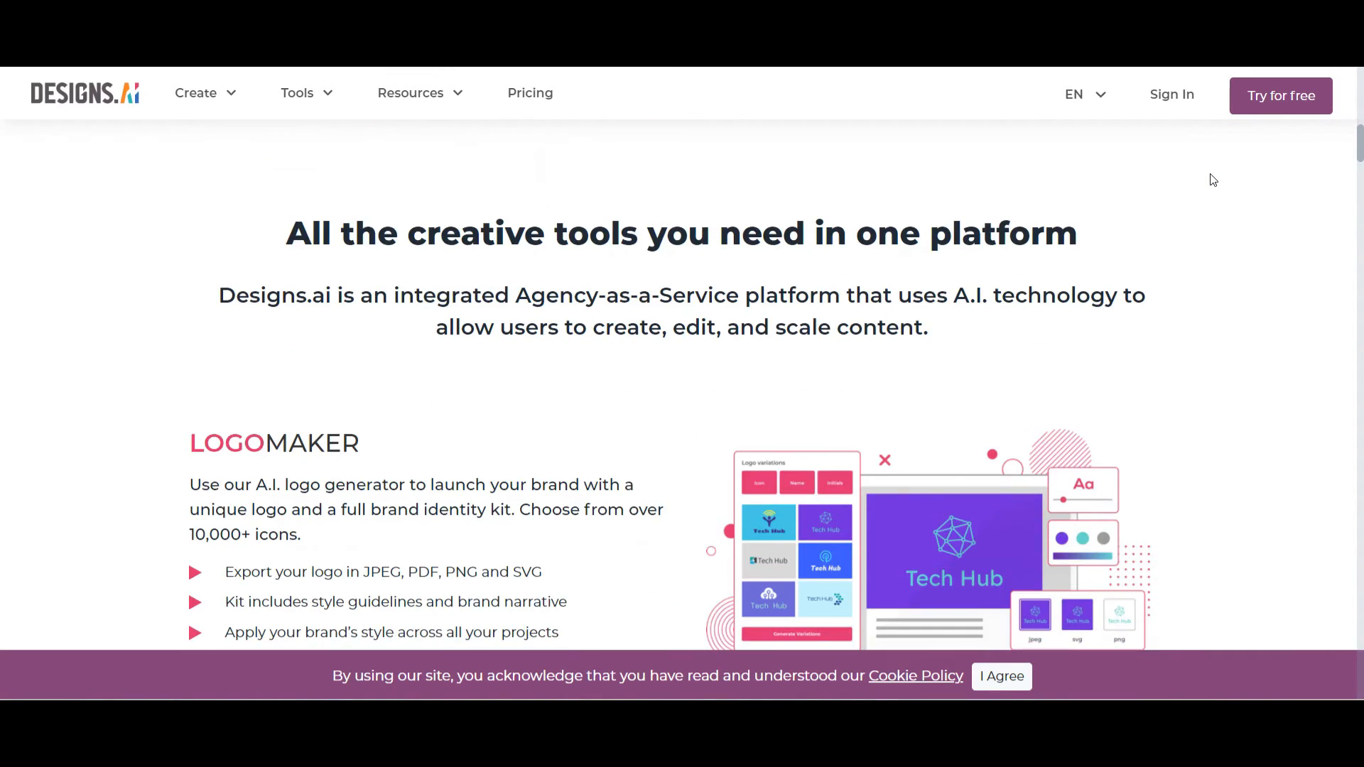
{"action": "scroll", "scroll_direction": "down", "scroll_amount": 3}
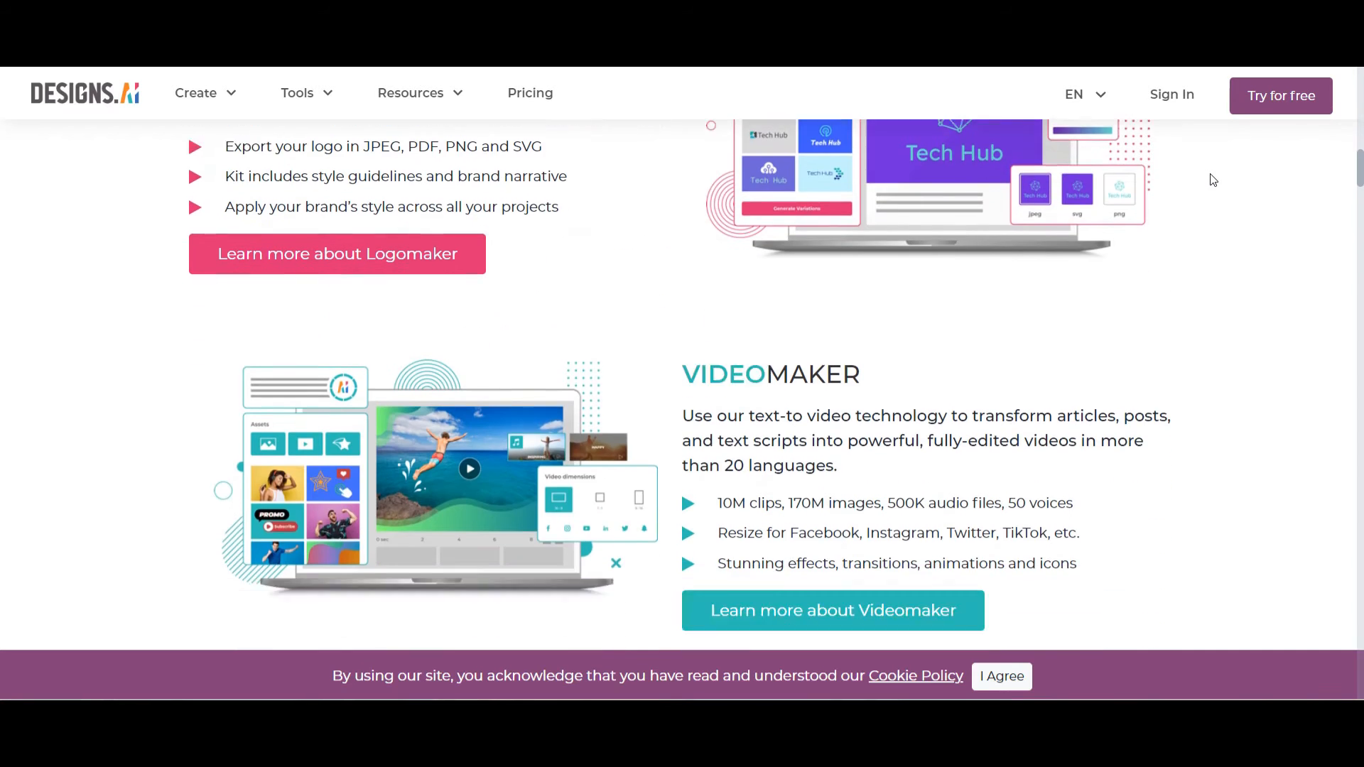
{"action": "scroll", "scroll_direction": "down", "scroll_amount": 3}
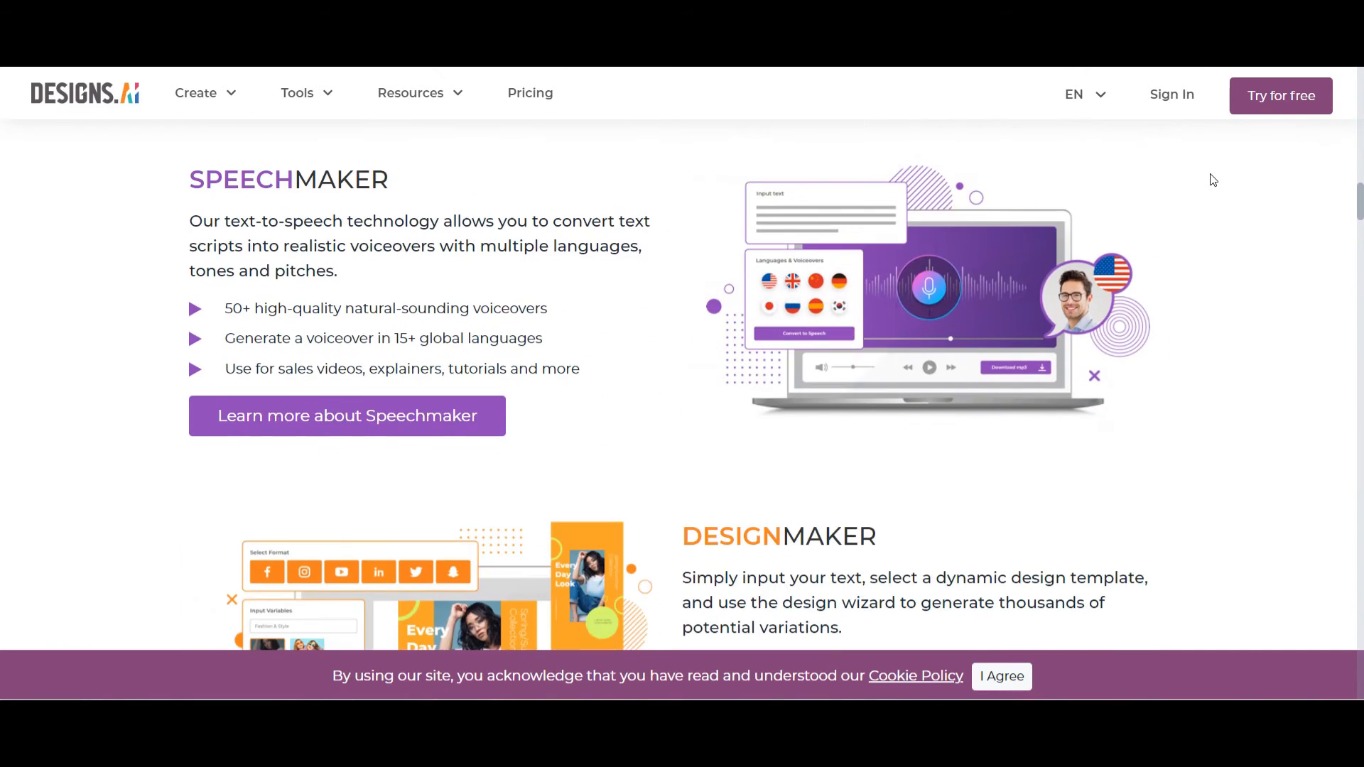
{"action": "scroll", "scroll_direction": "down", "scroll_amount": 3}
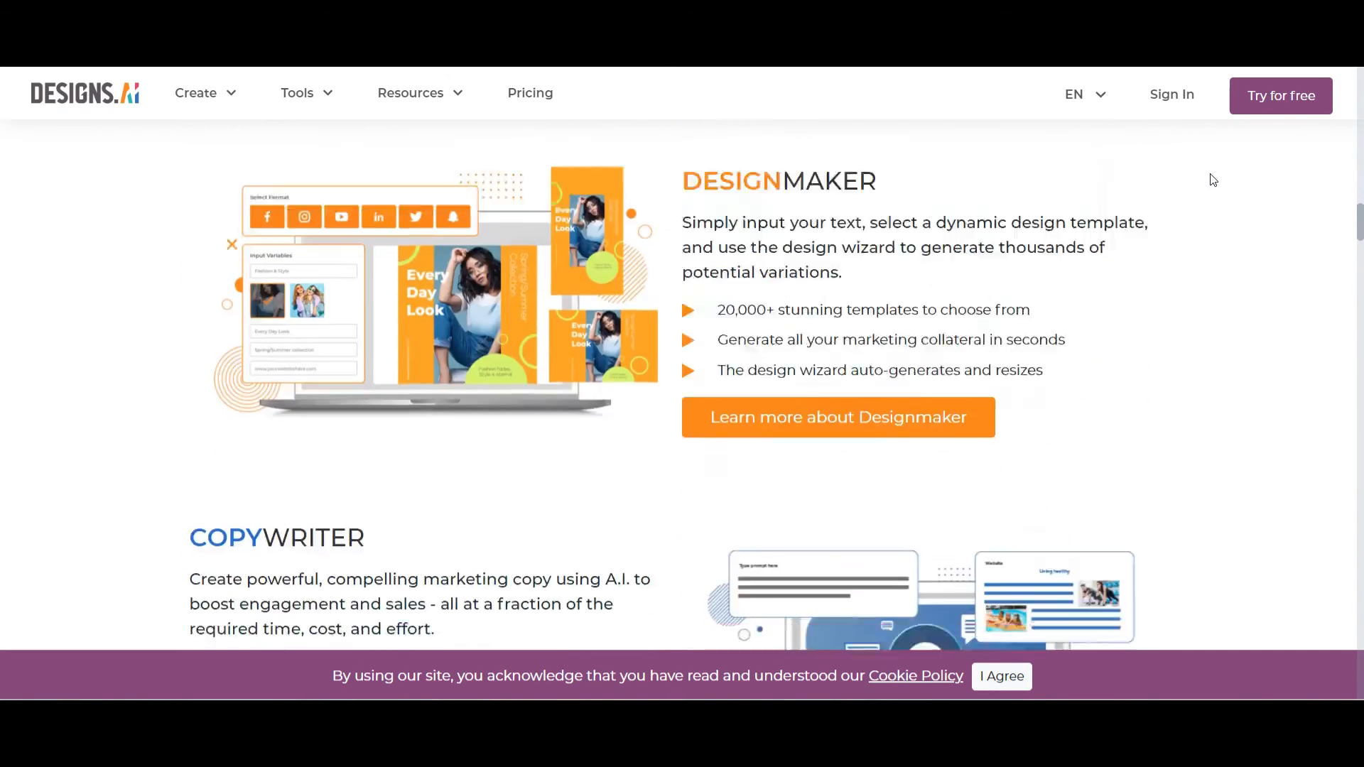
{"action": "scroll", "scroll_direction": "down", "scroll_amount": 3}
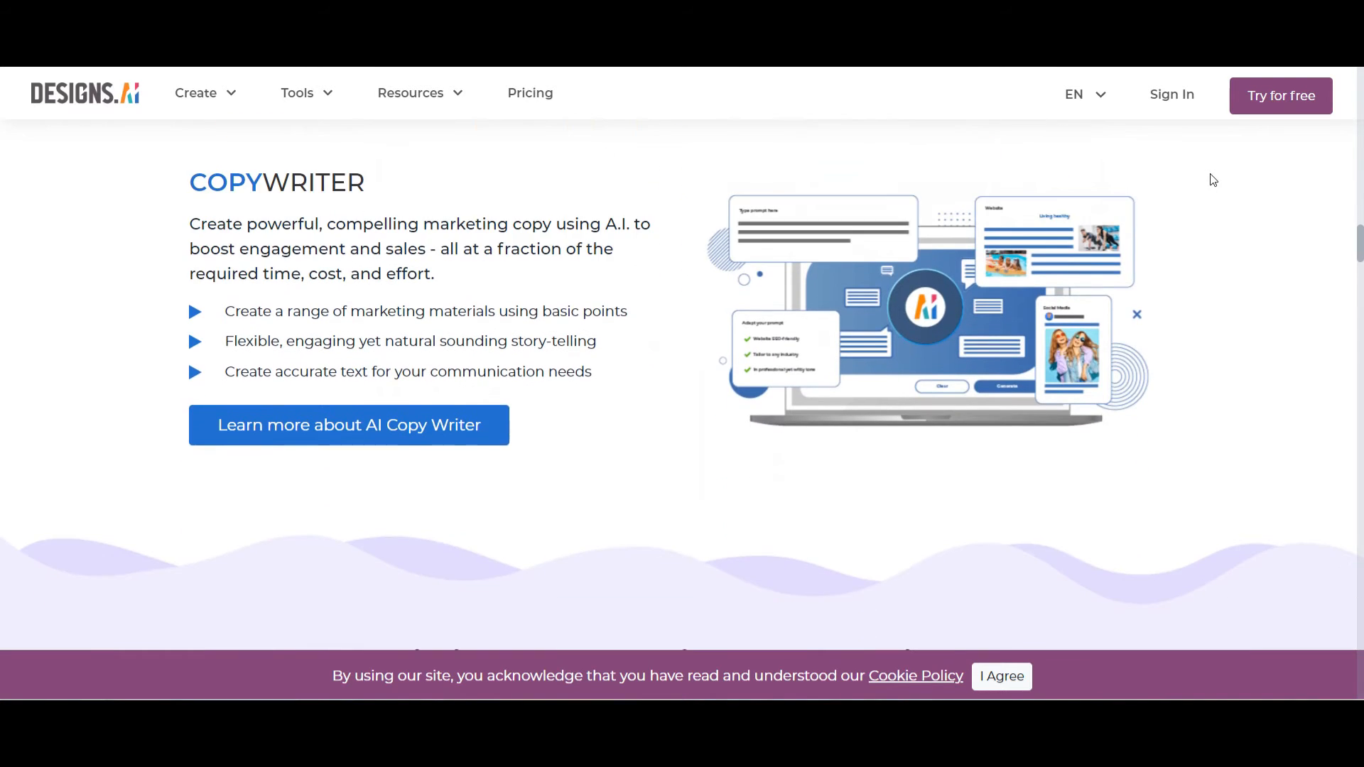
{"action": "scroll", "scroll_direction": "down", "scroll_amount": 3}
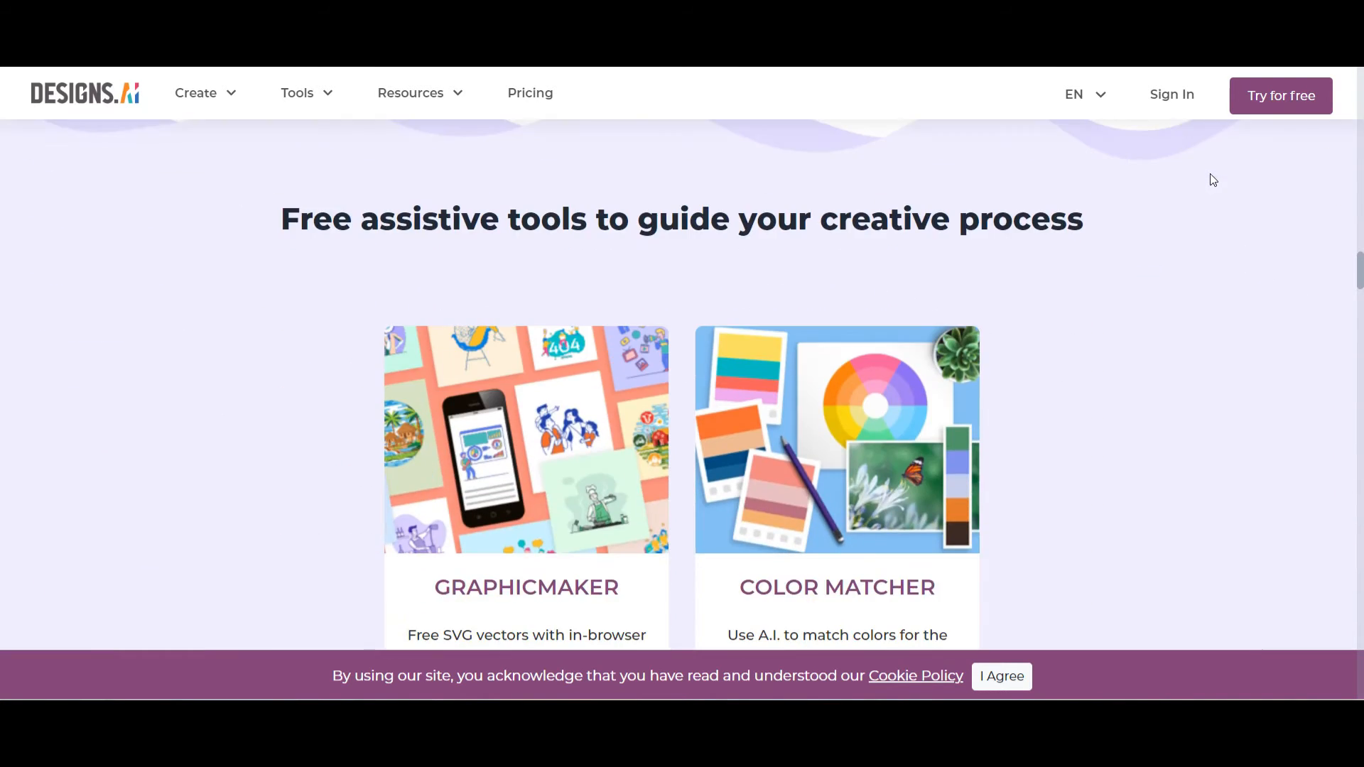
{"action": "scroll", "scroll_direction": "down", "scroll_amount": 3}
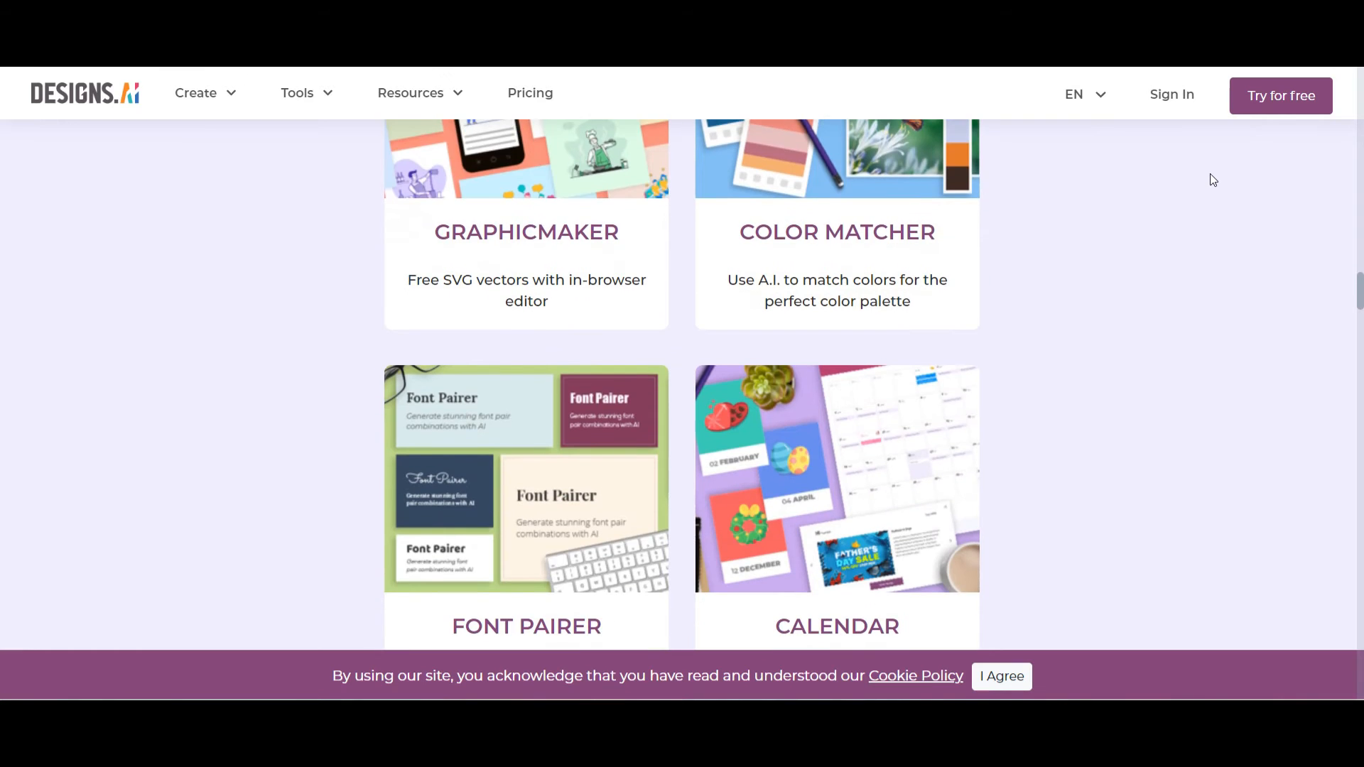
{"action": "scroll", "scroll_direction": "down", "scroll_amount": 3}
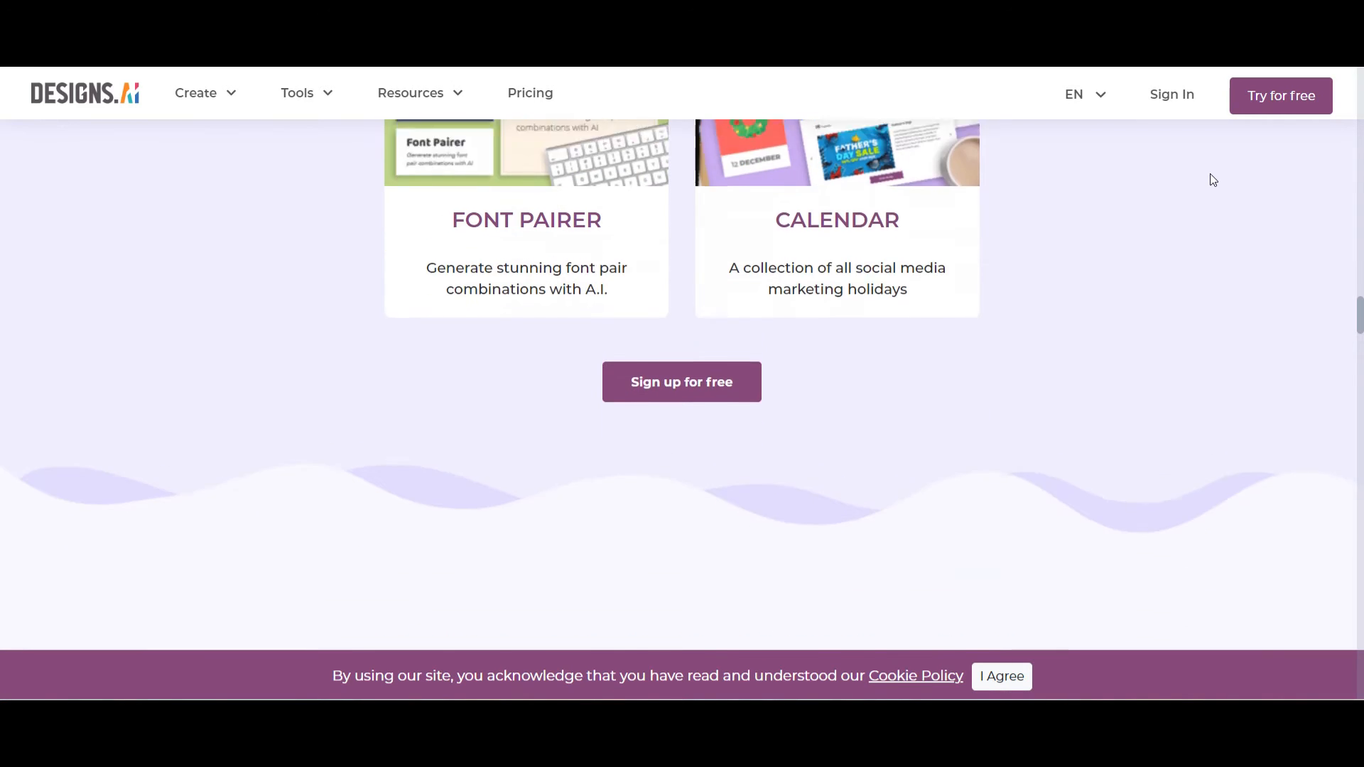
{"action": "scroll", "scroll_direction": "down", "scroll_amount": 3}
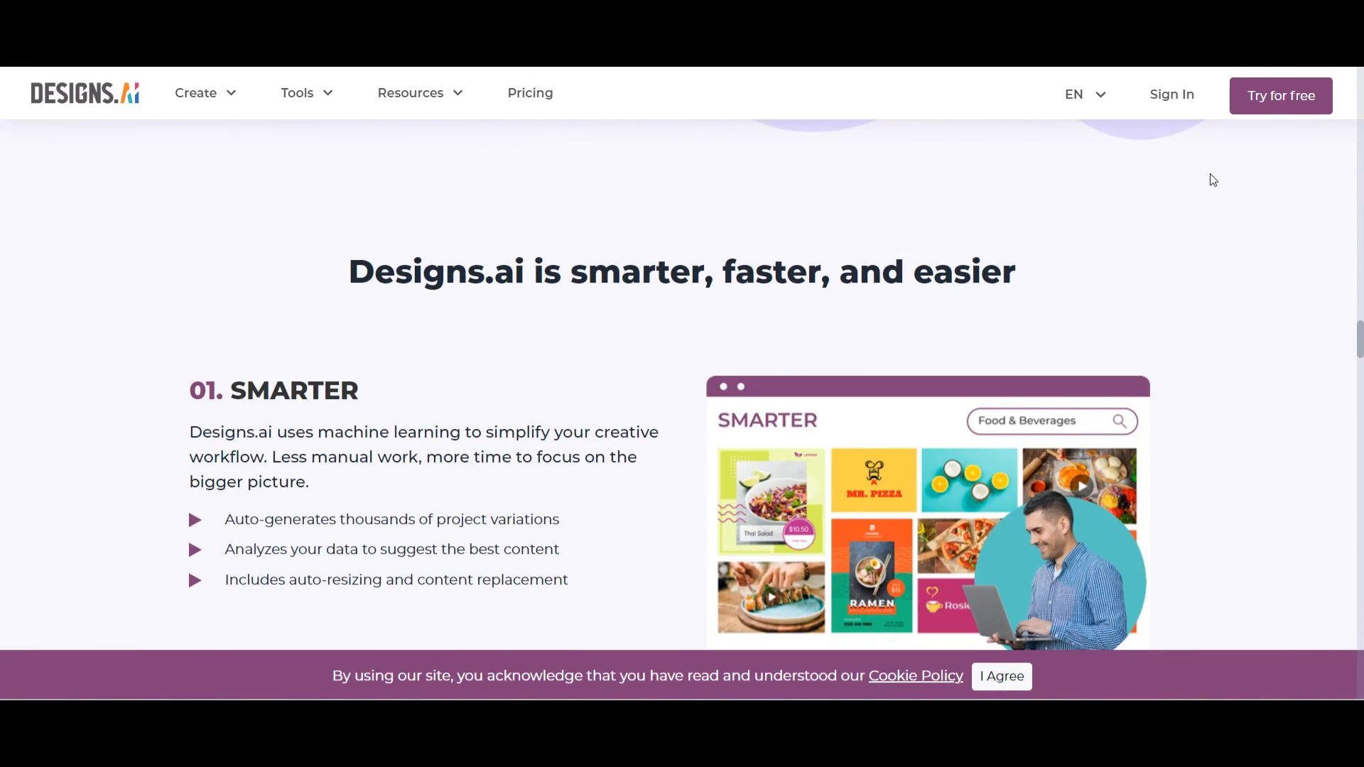
{"action": "scroll", "scroll_direction": "down", "scroll_amount": 3}
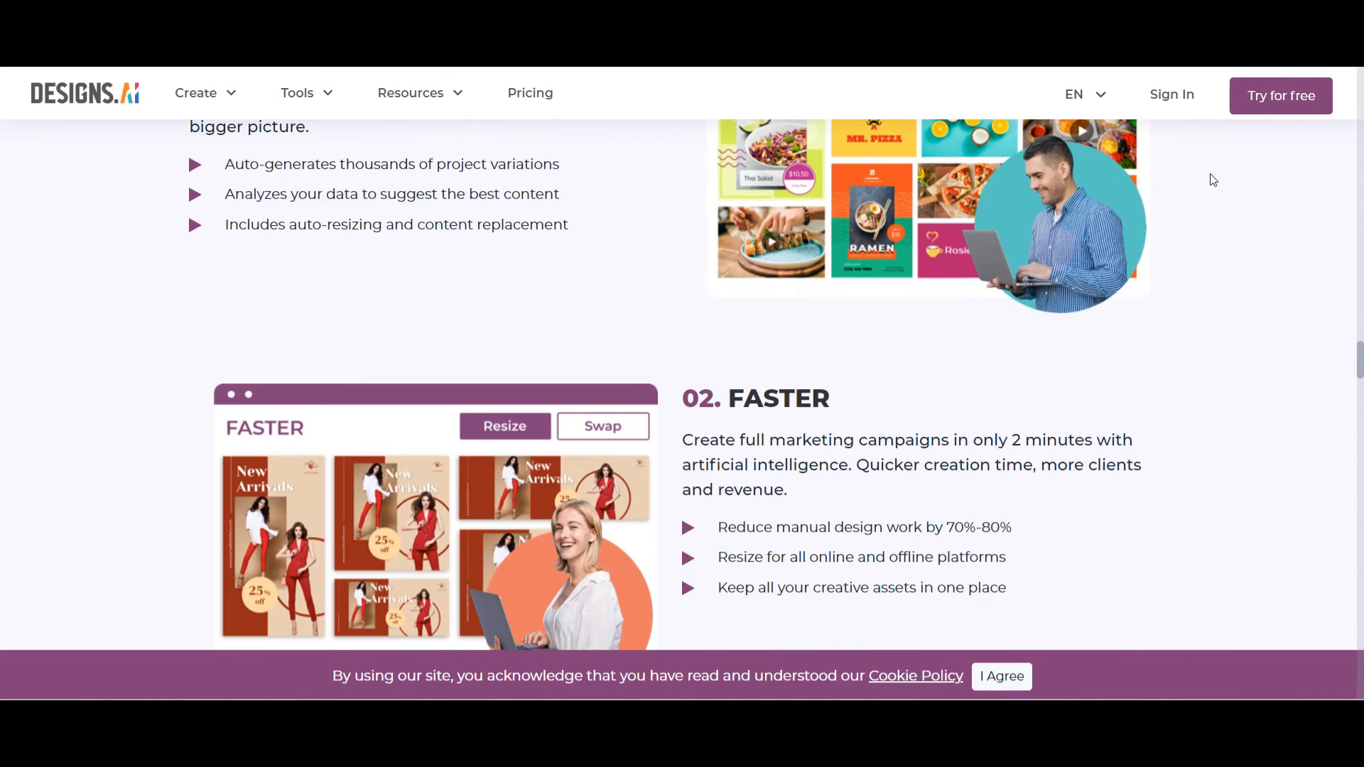
{"action": "scroll", "scroll_direction": "down", "scroll_amount": 3}
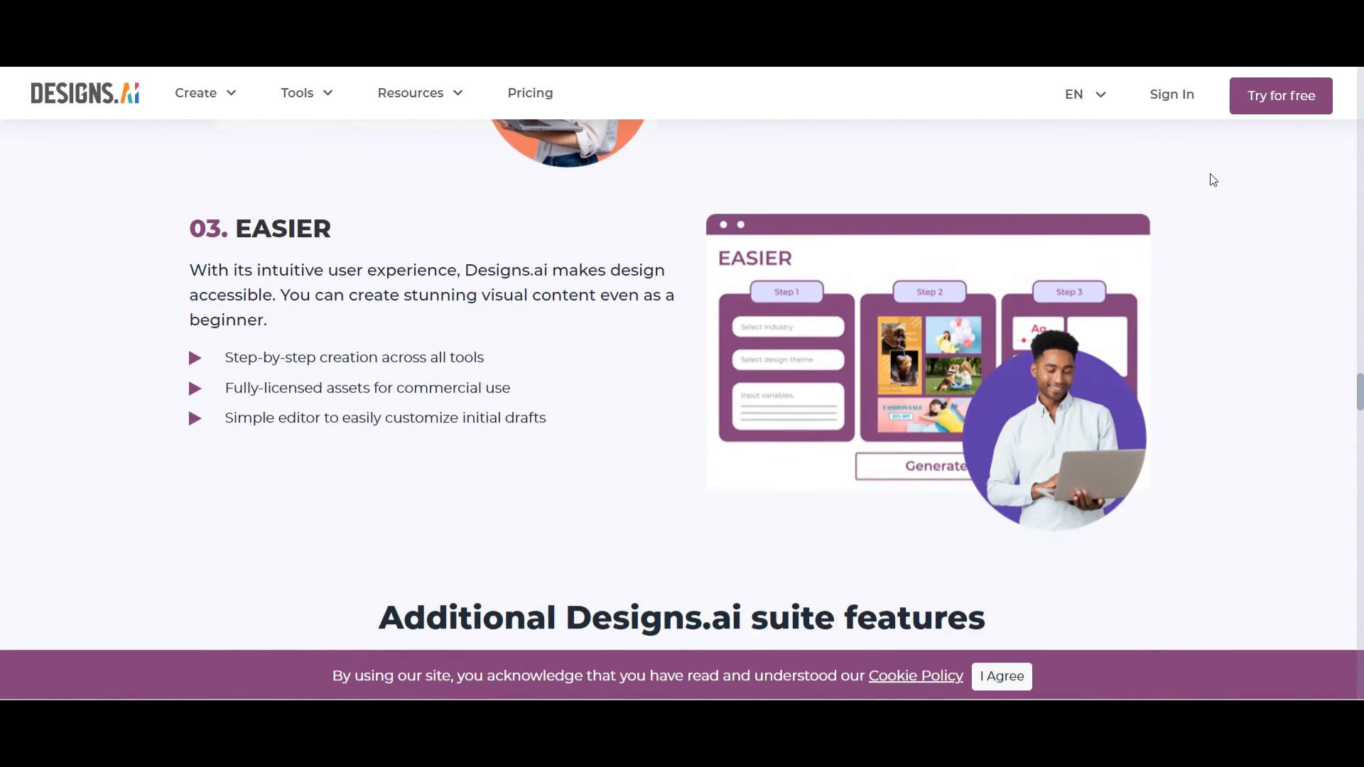
{"action": "scroll", "scroll_direction": "down", "scroll_amount": 3}
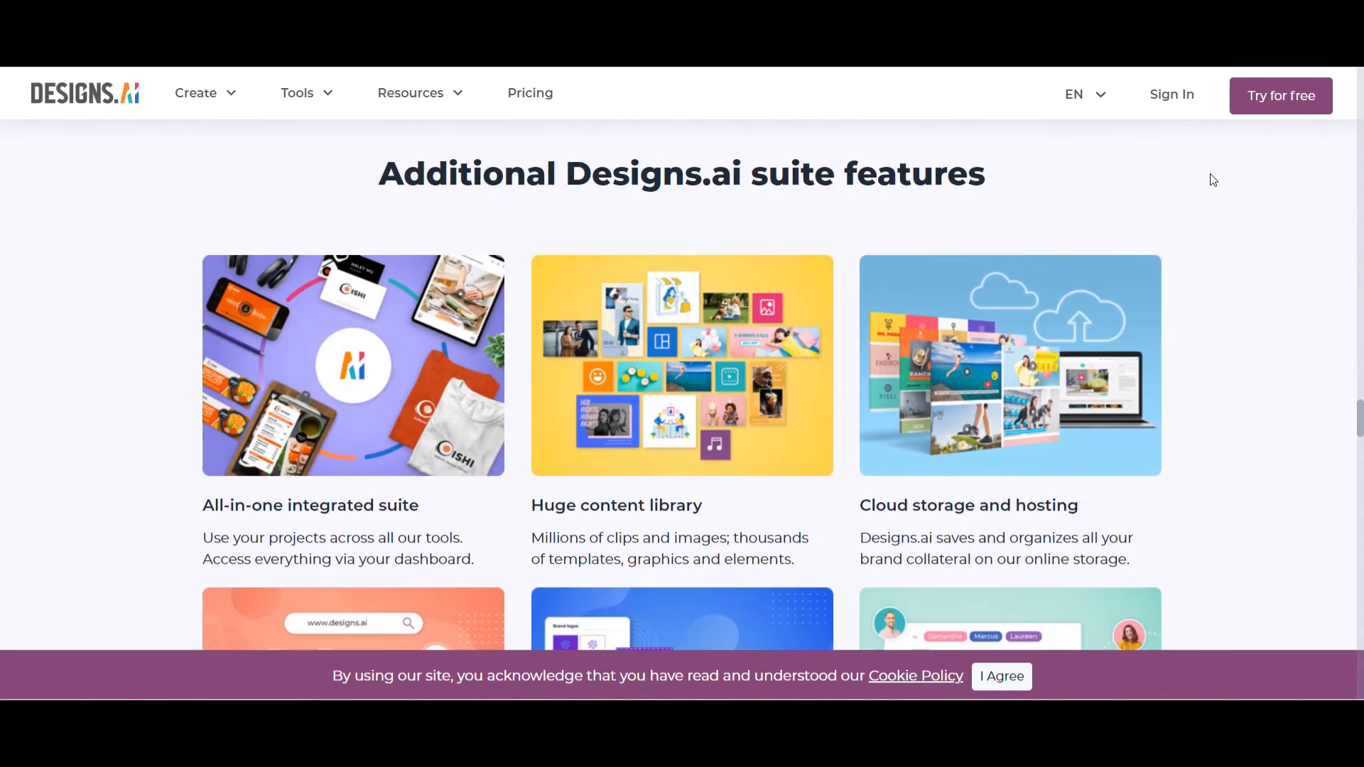
{"action": "scroll", "scroll_direction": "down", "scroll_amount": 3}
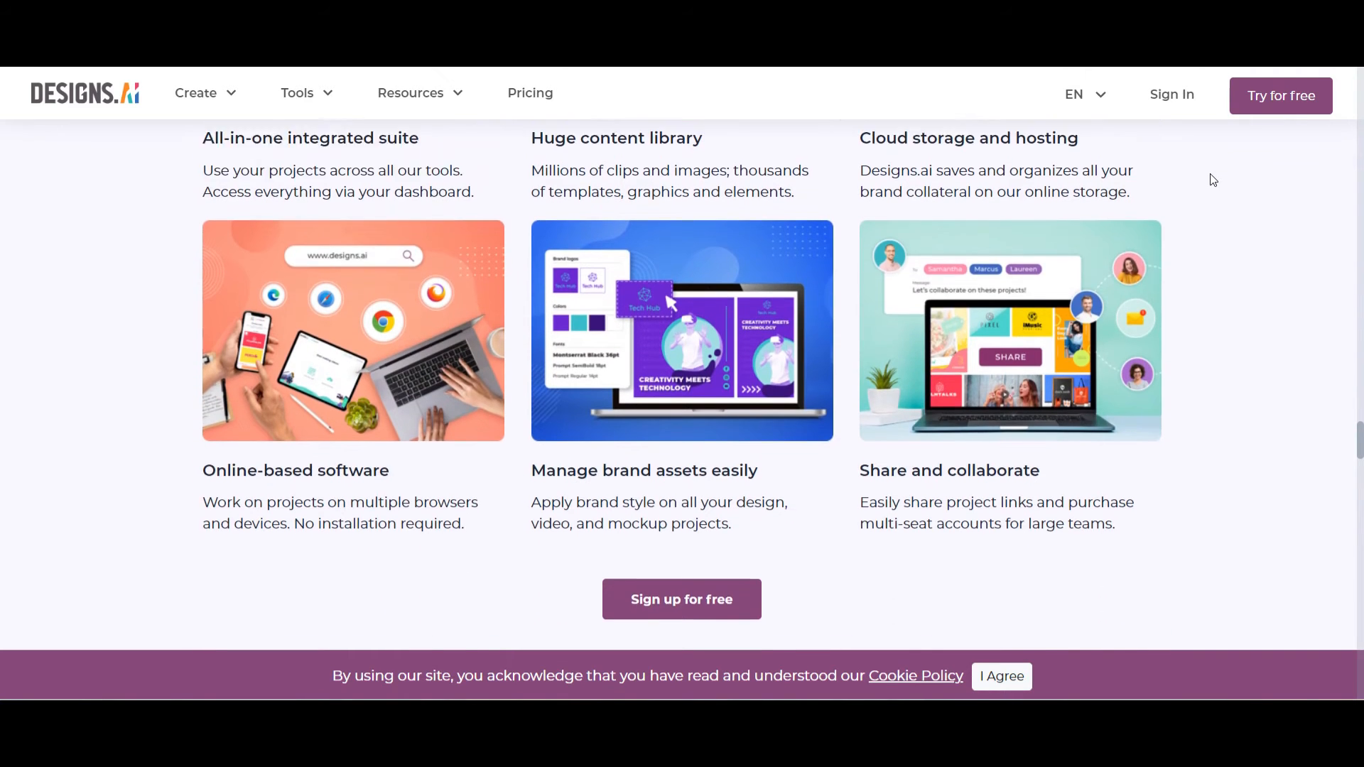
{"action": "scroll", "scroll_direction": "down", "scroll_amount": 3}
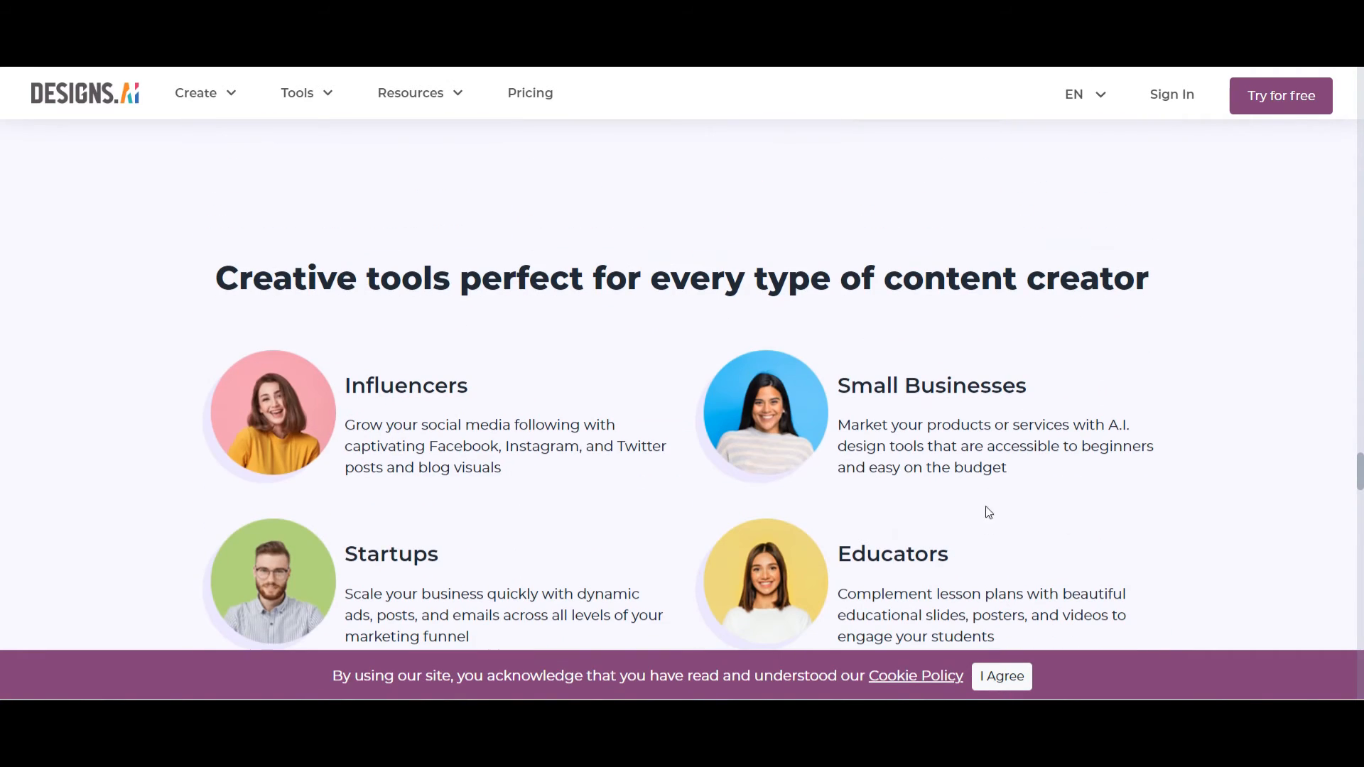